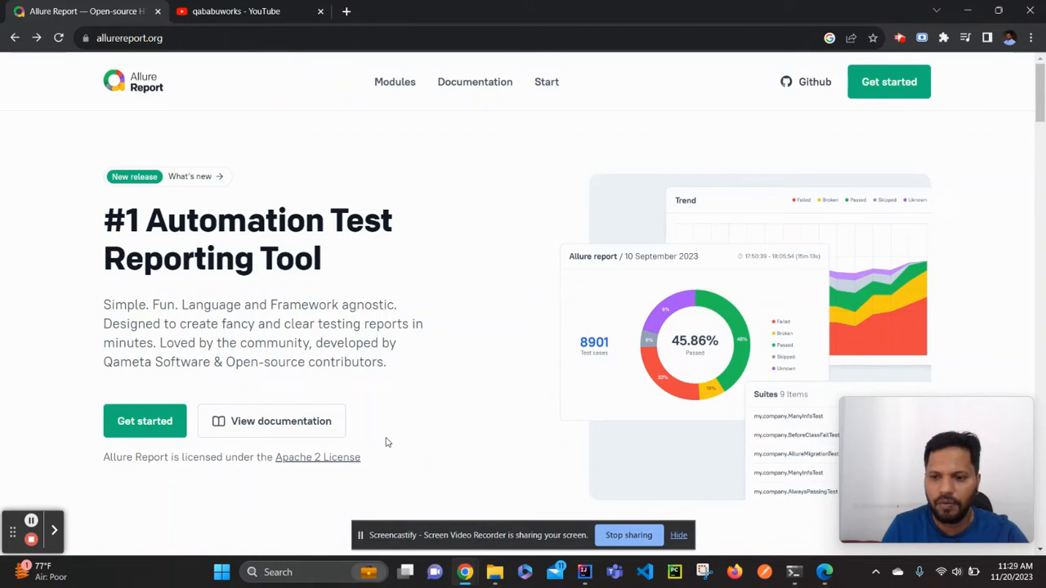
mouse_move(415, 436)
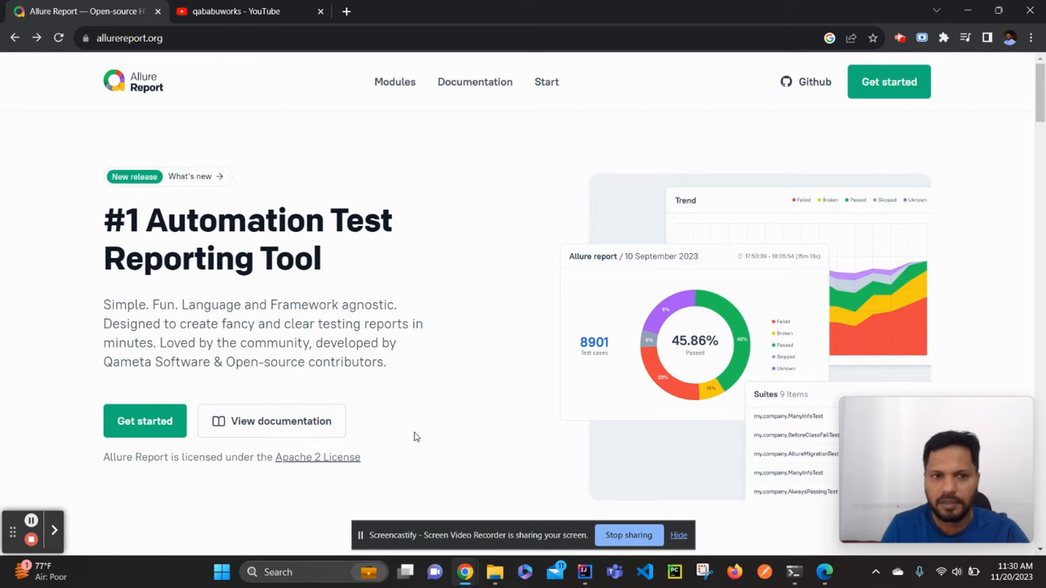
mouse_move(416, 411)
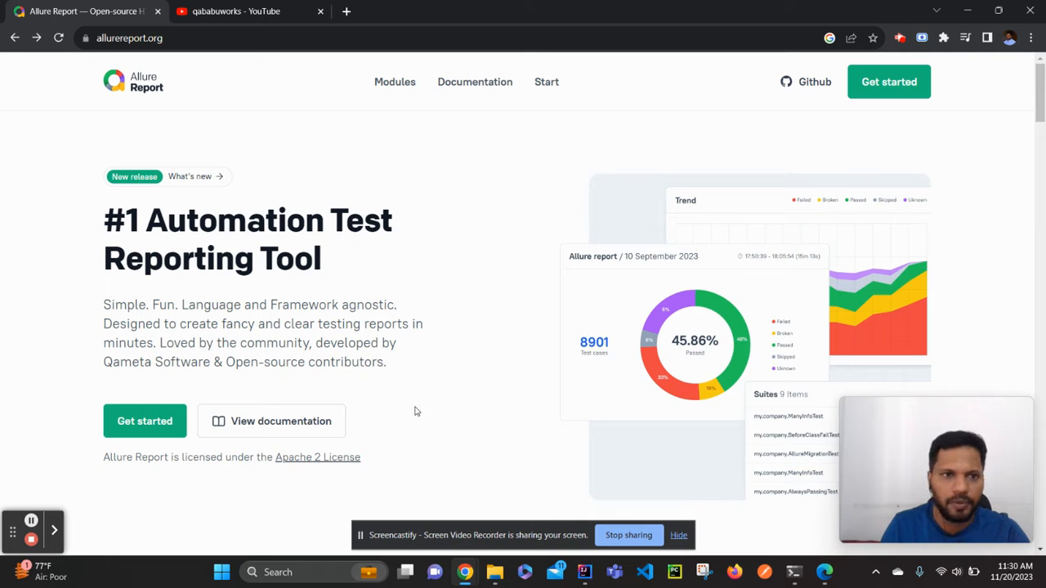
View the YouTube channel's Allure Report with Selenium and TestNG video, then return to IntelliJ IDEA
left_click(246, 11)
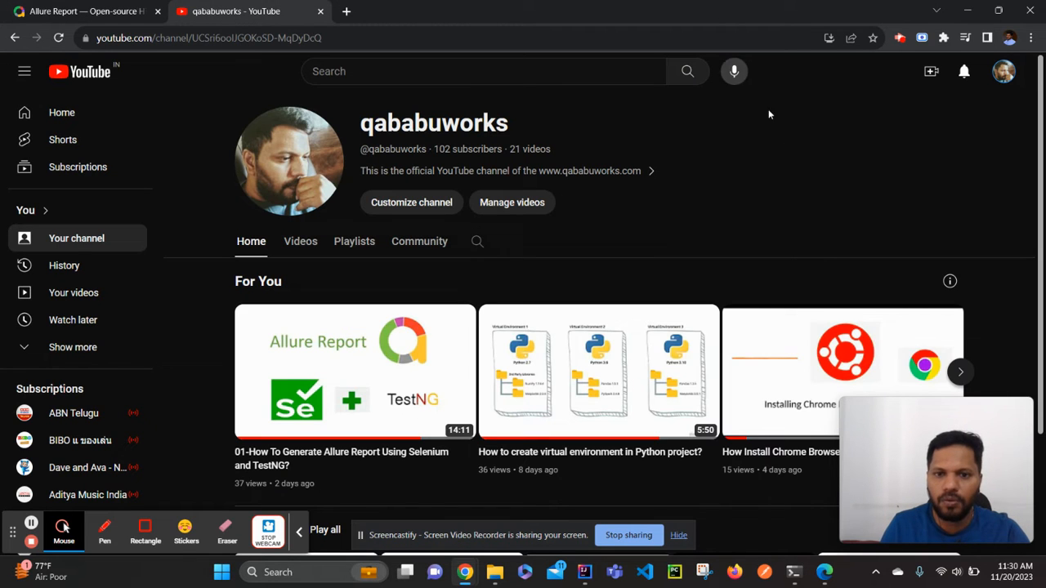
mouse_move(379, 360)
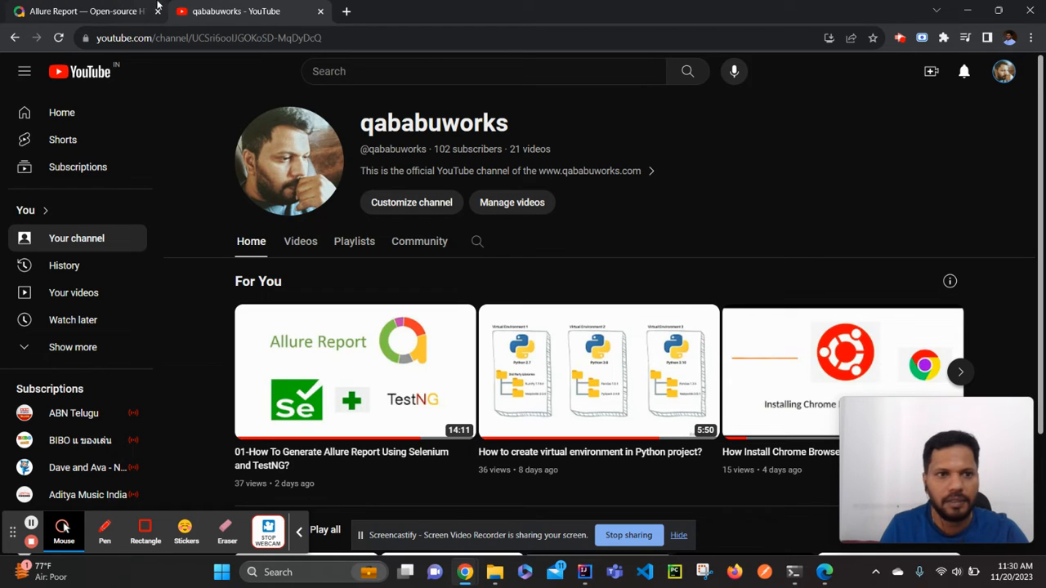
left_click(74, 13)
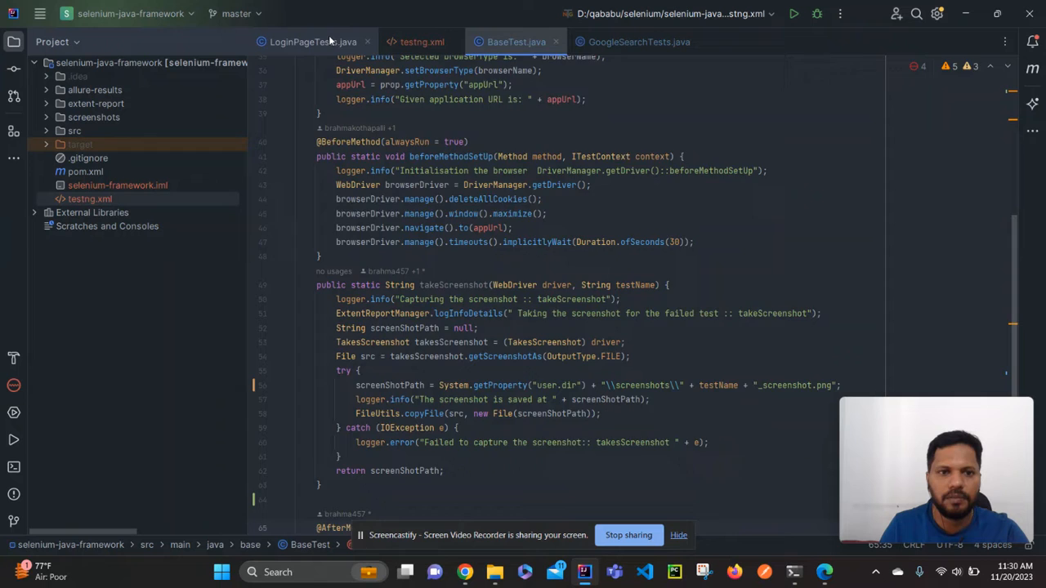
left_click(308, 42)
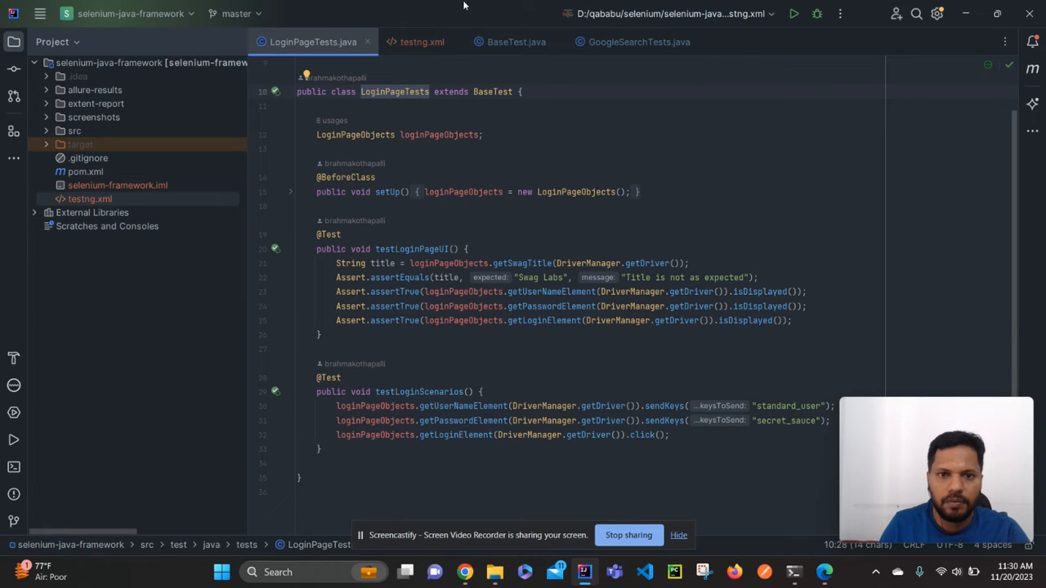
left_click(524, 42)
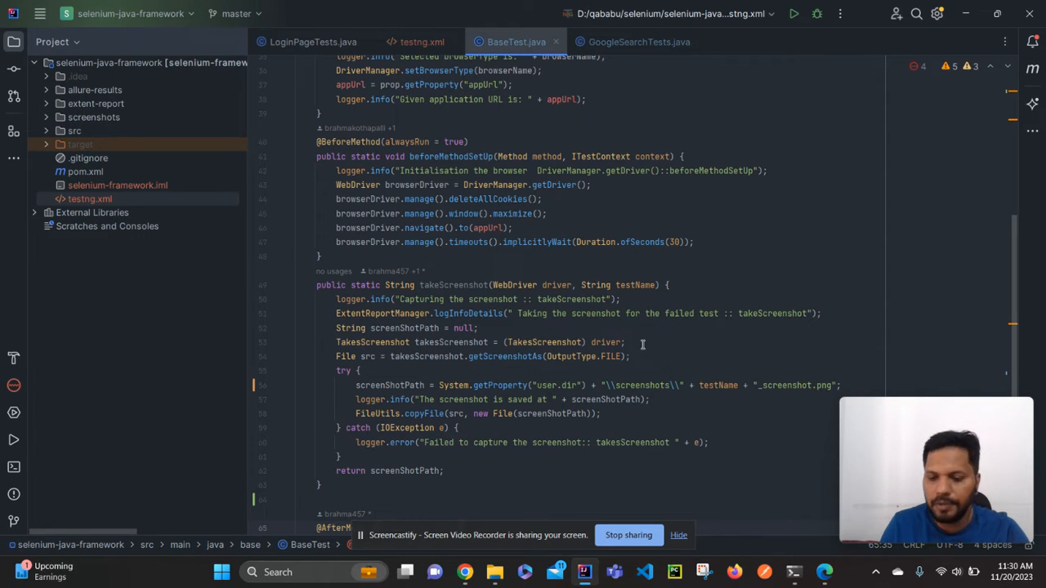
double_click(454, 284)
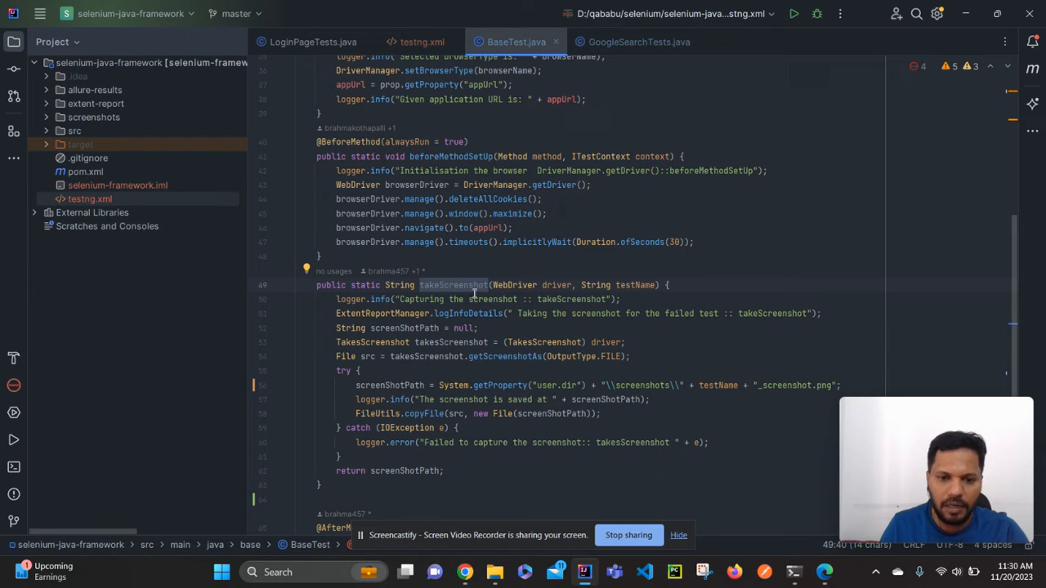
mouse_move(538, 385)
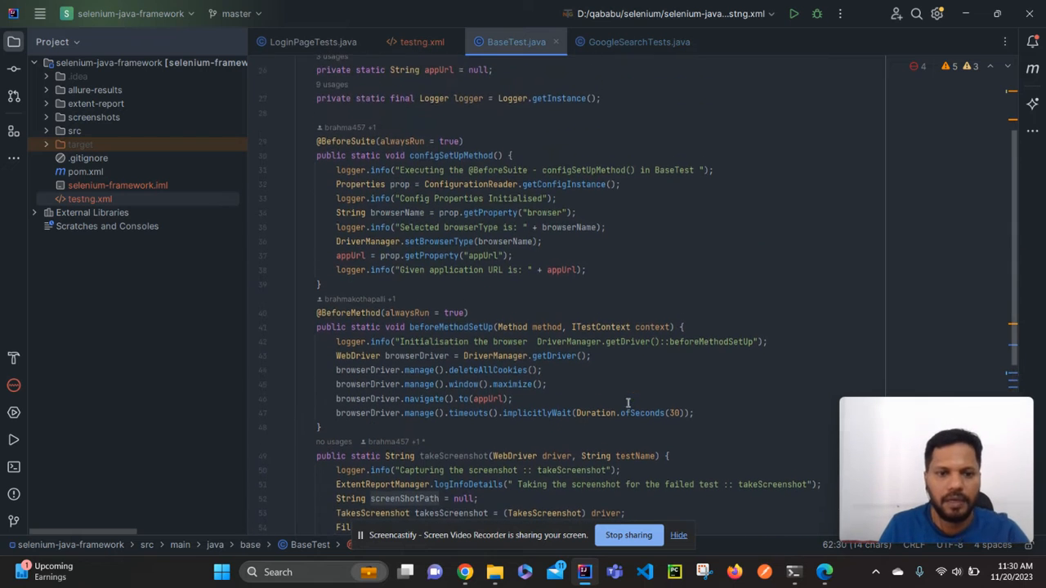
left_click(310, 42)
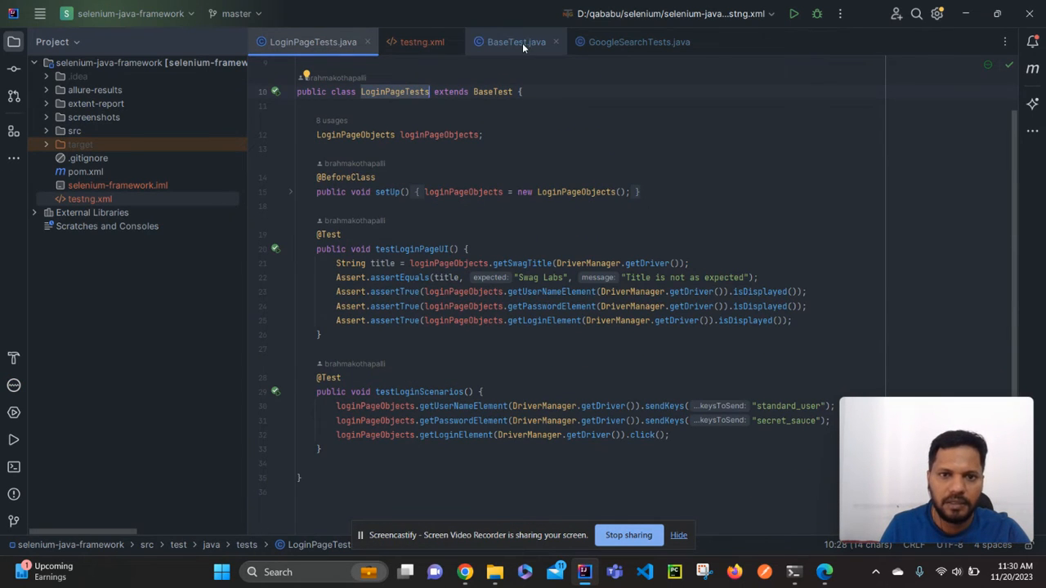
left_click(639, 42)
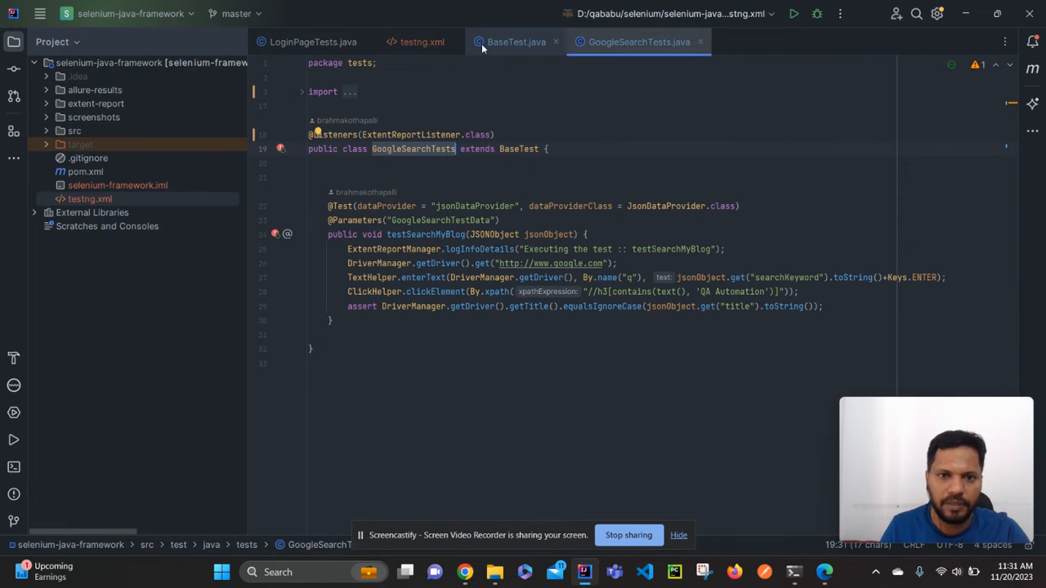
left_click(511, 41)
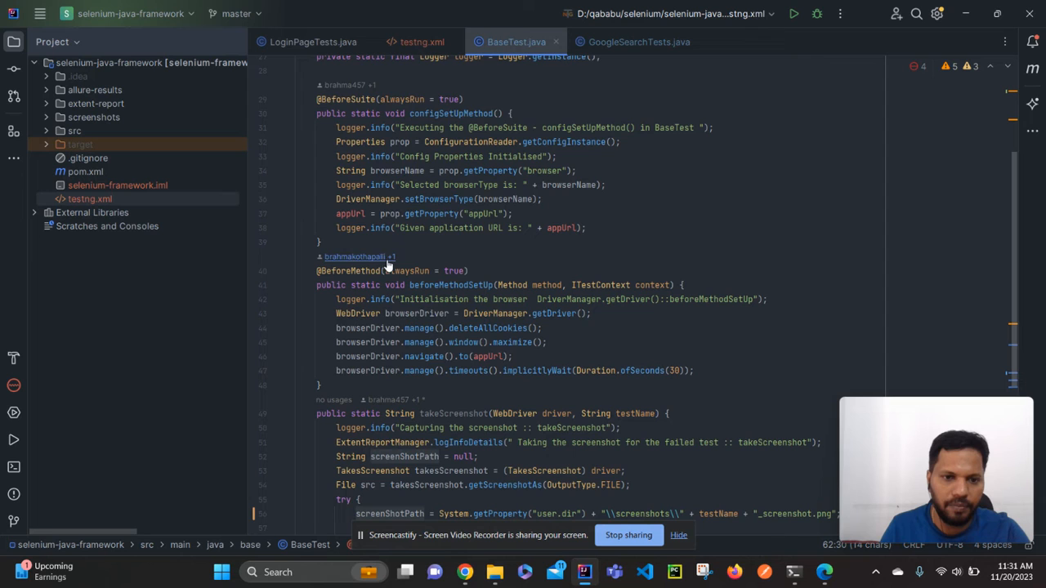
scroll("down", 3)
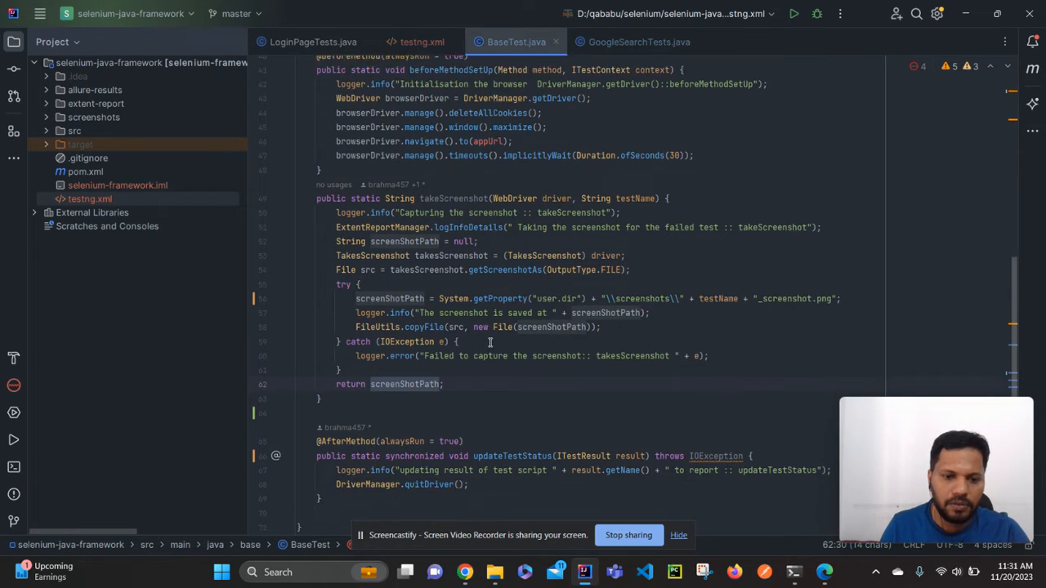
scroll("down", 3)
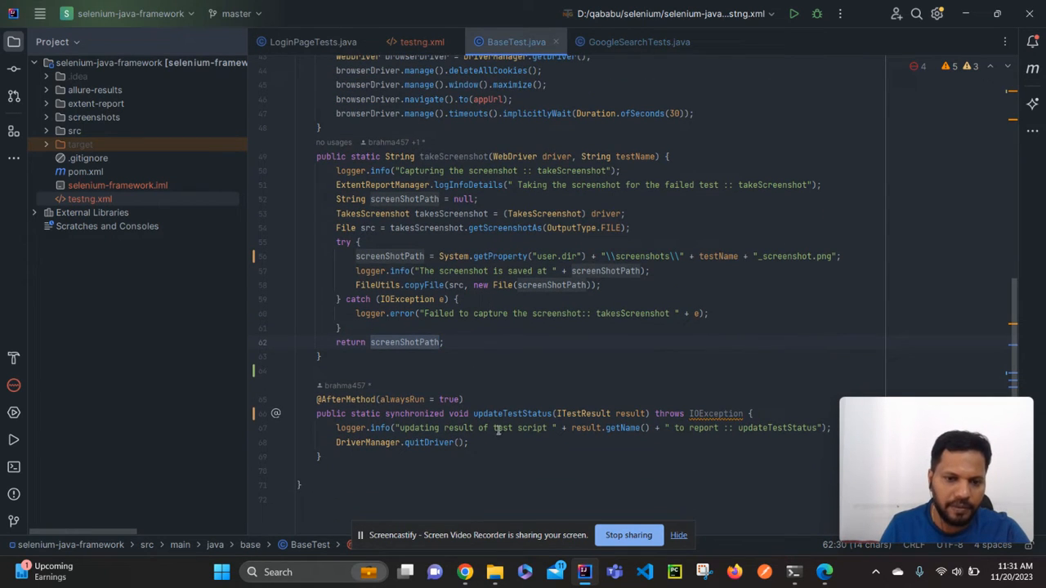
double_click(512, 413)
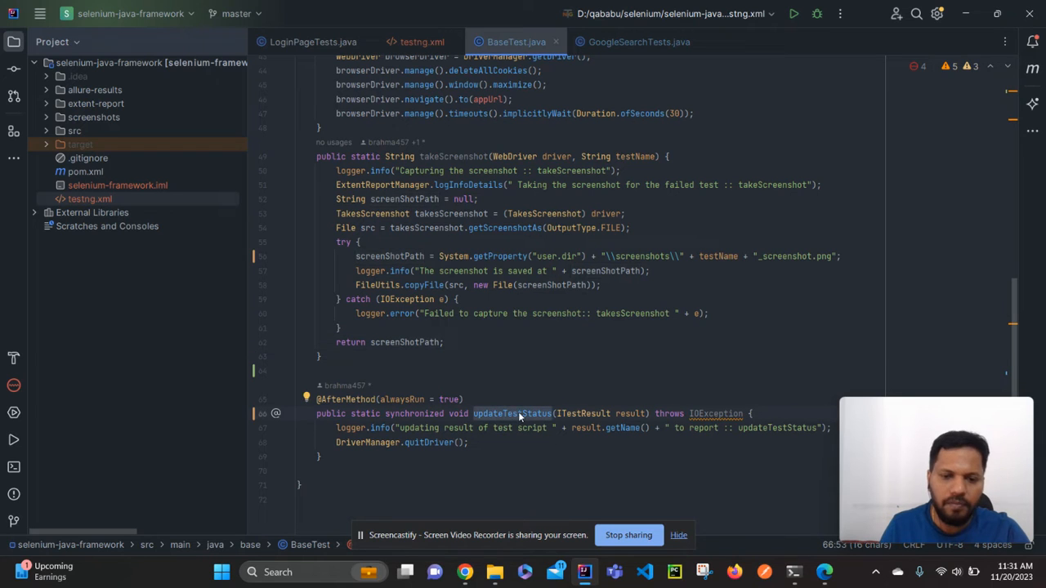
mouse_move(447, 474)
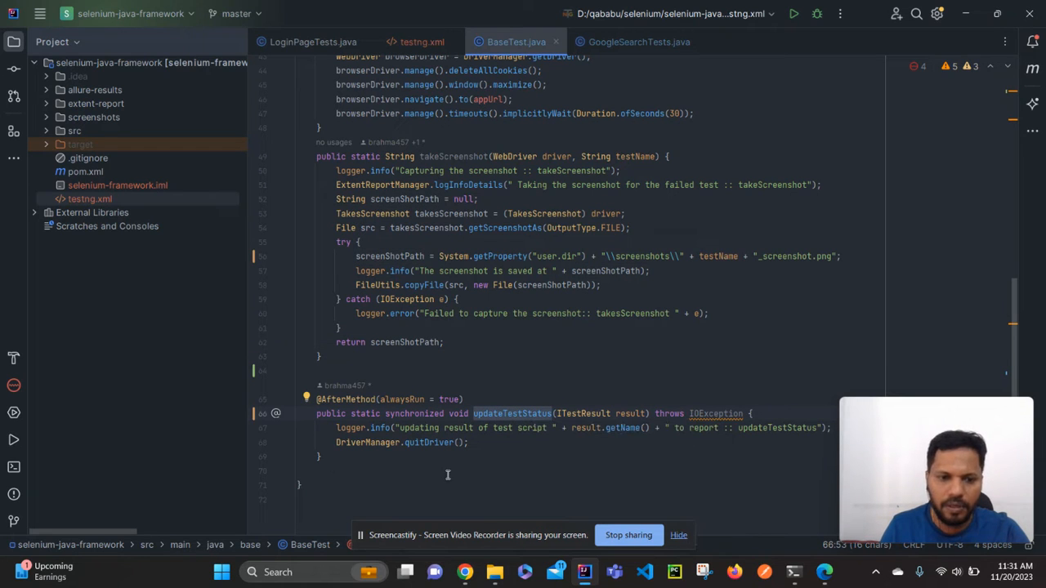
left_click(470, 442)
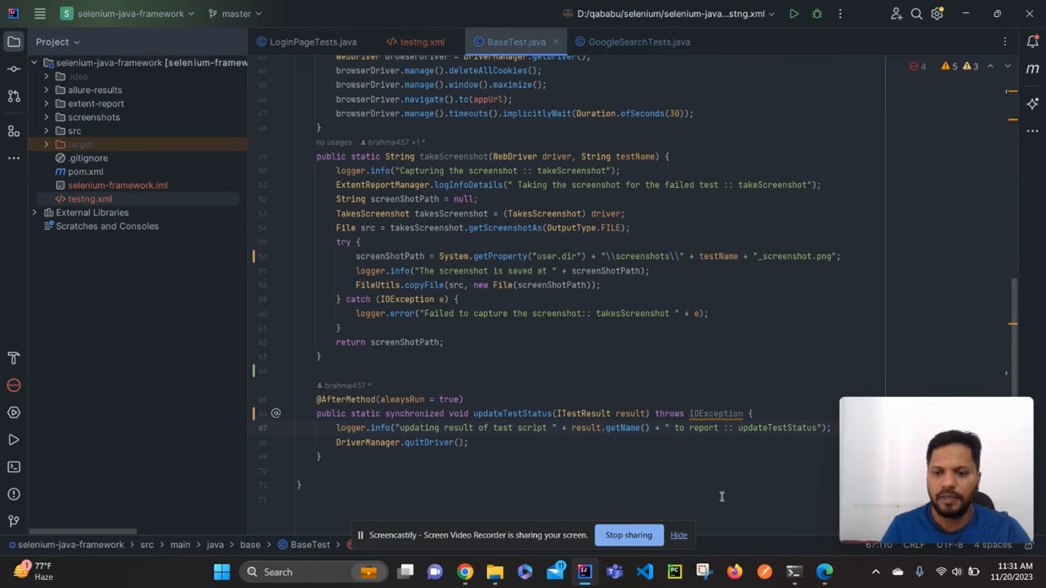
Add an empty if(result.getStatus()==ITestResult.FAILURE) block below the logging statement in updateTestStatus
double_click(583, 413)
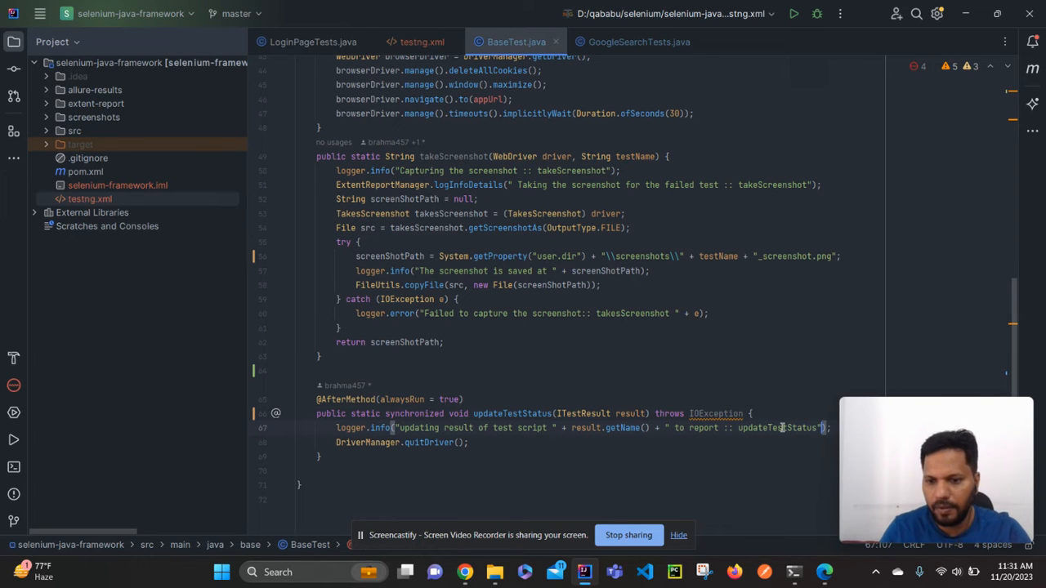
key("Enter")
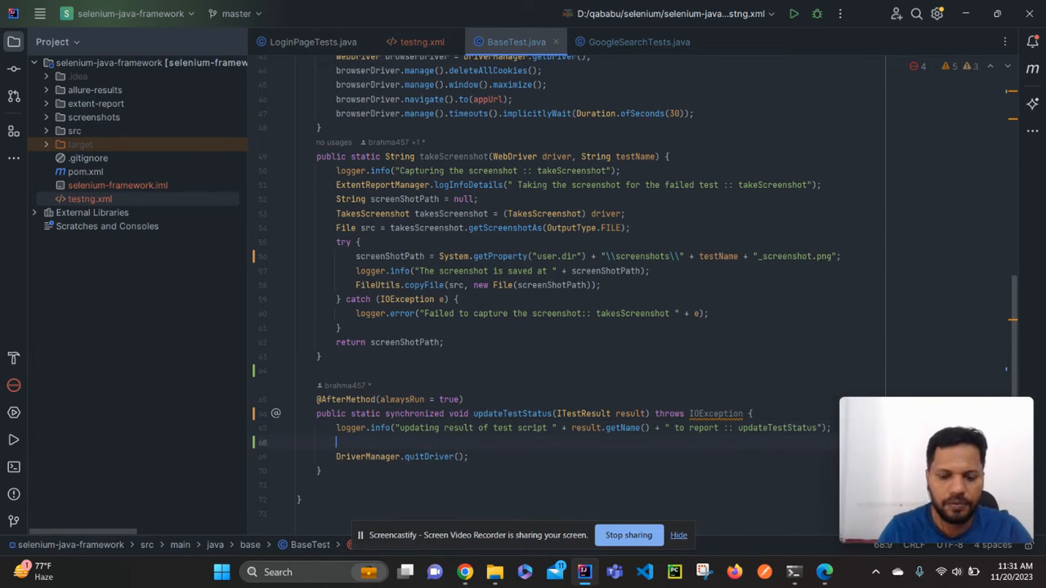
type("if()")
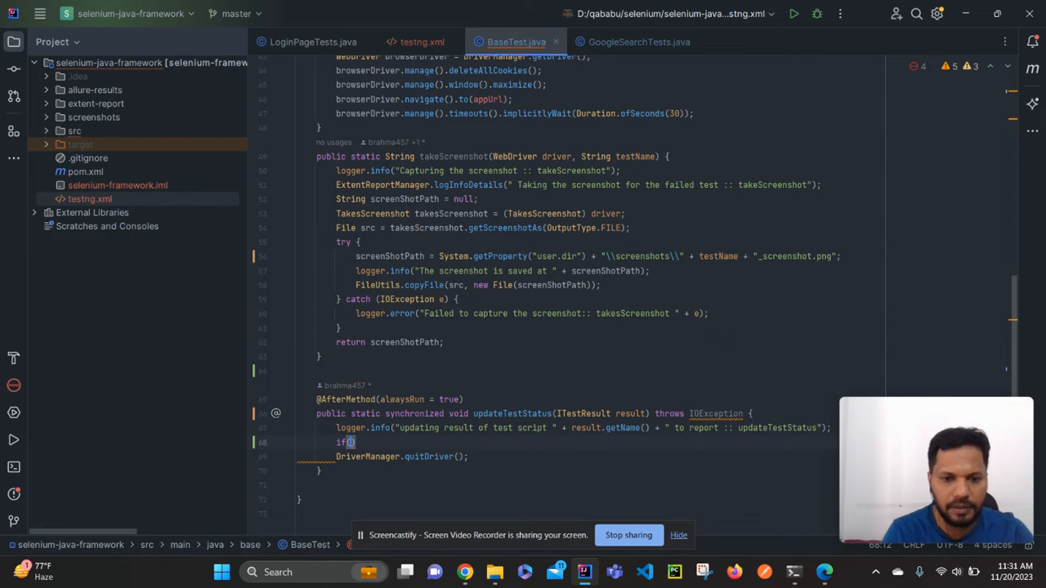
type("t")
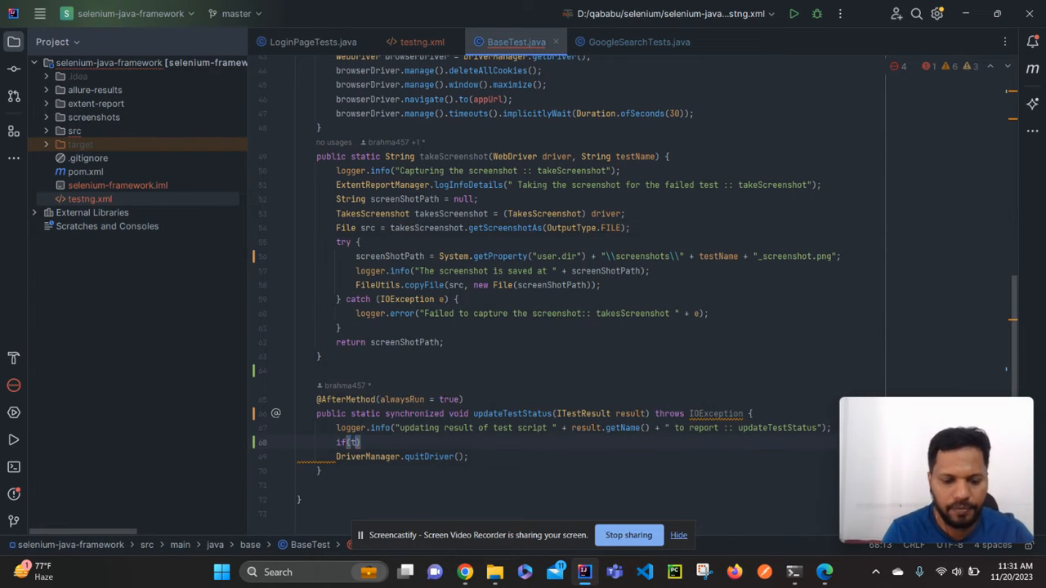
type("result.")
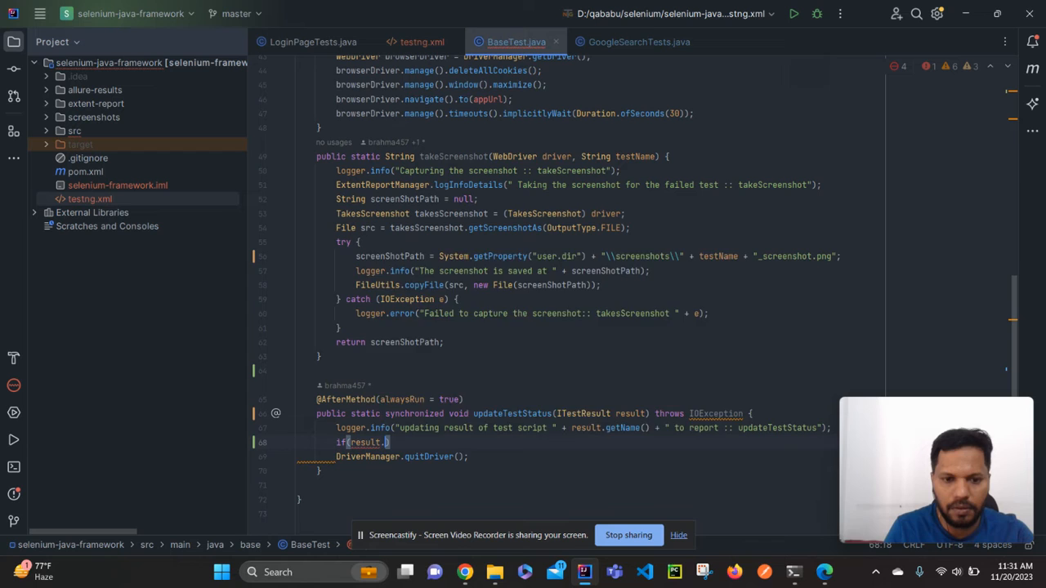
type("getStatus()")
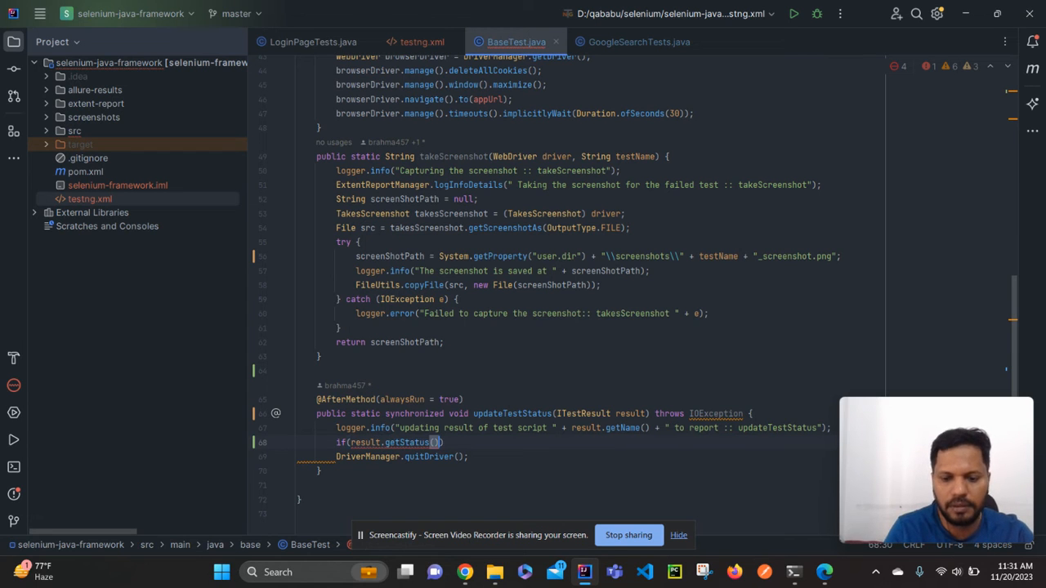
type("==IT")
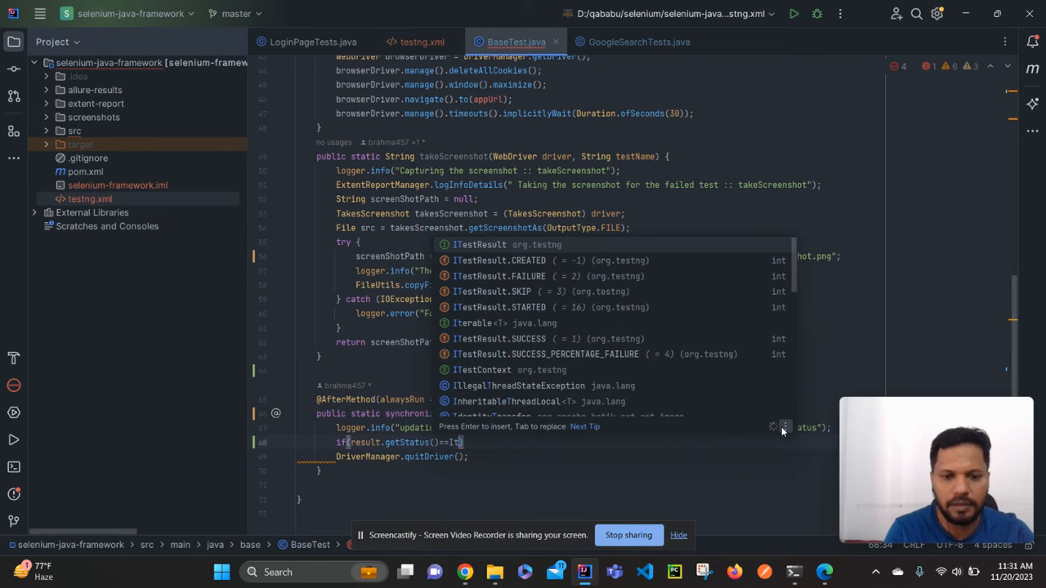
type("ITestResult.")
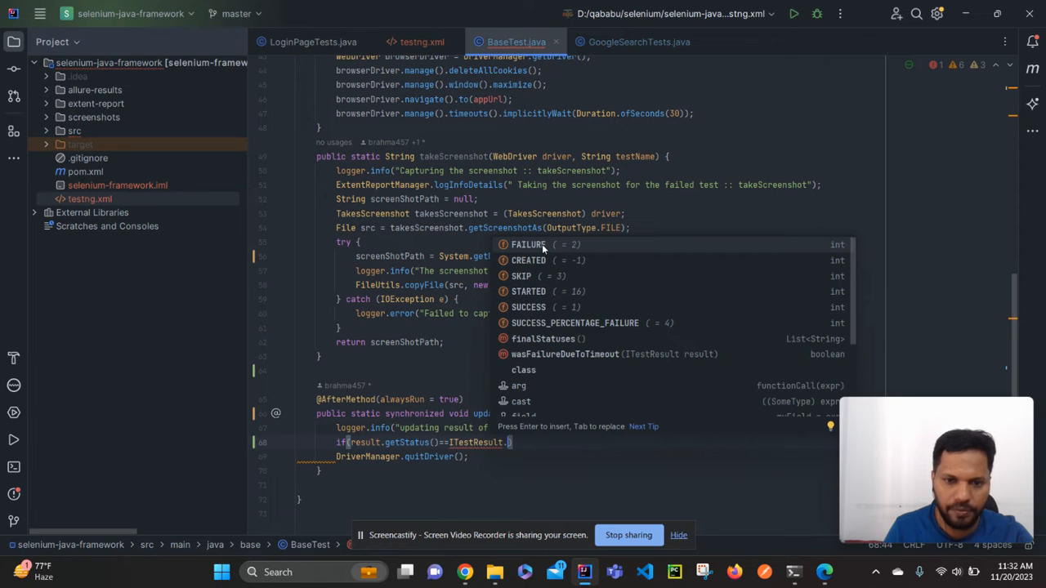
left_click(527, 244)
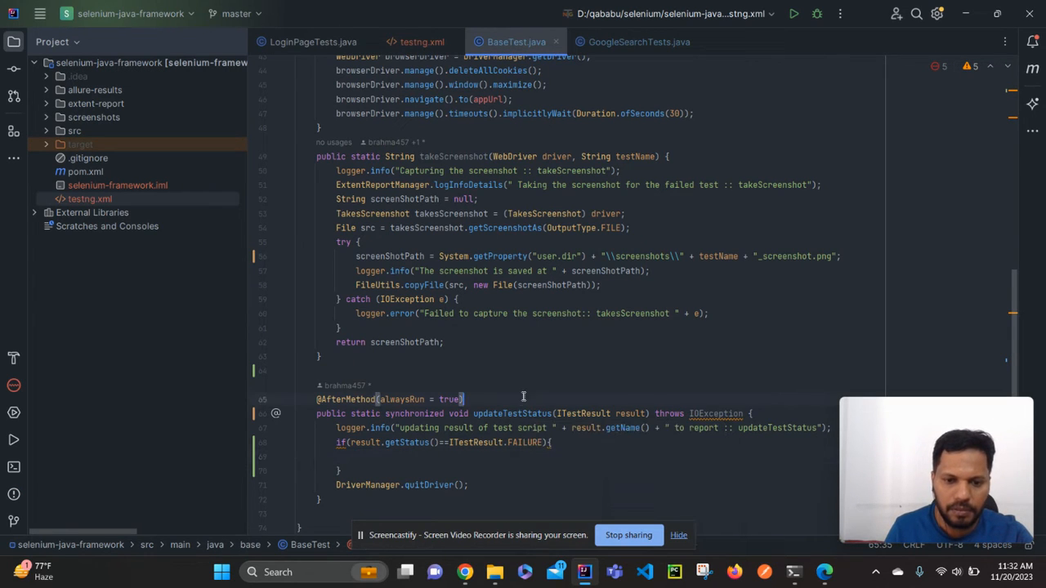
Store takeScreenshot(DriverManager.getDriver(), result.getName()) in a String variable named path
double_click(510, 414)
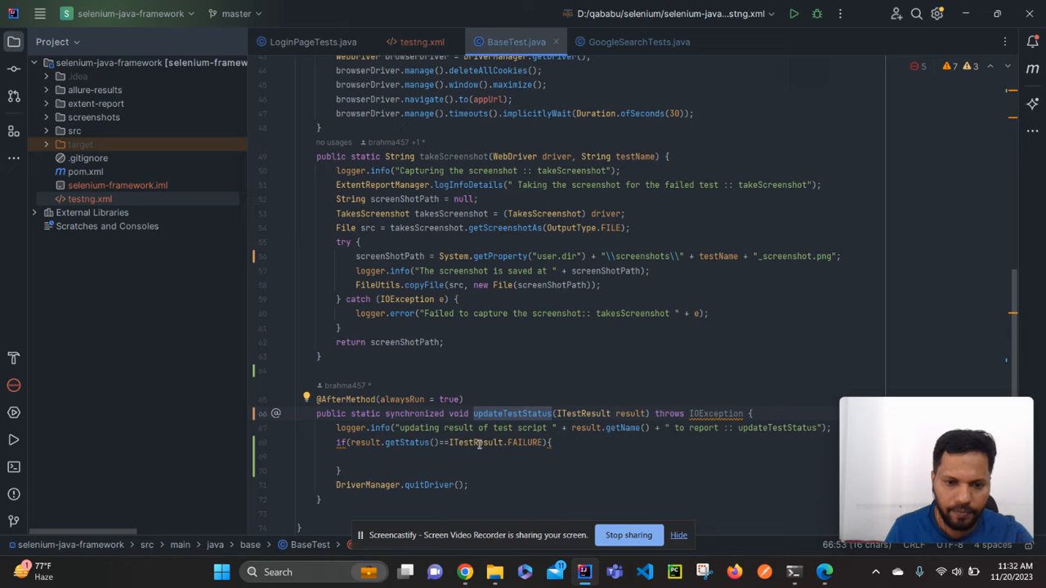
mouse_move(492, 442)
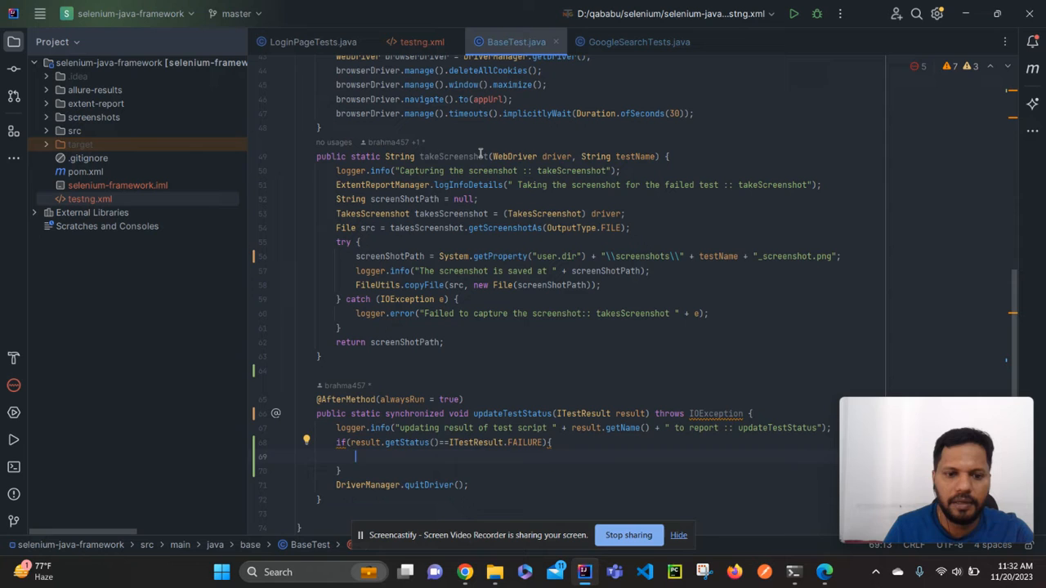
double_click(453, 156)
type("takeScreenshot(")
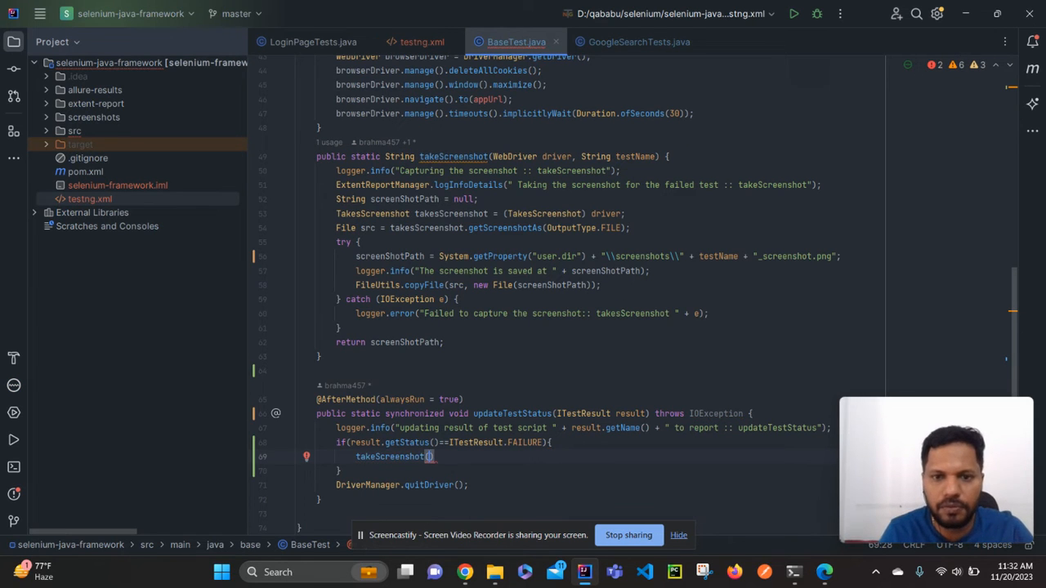
type("DriverManager.getDriver(")
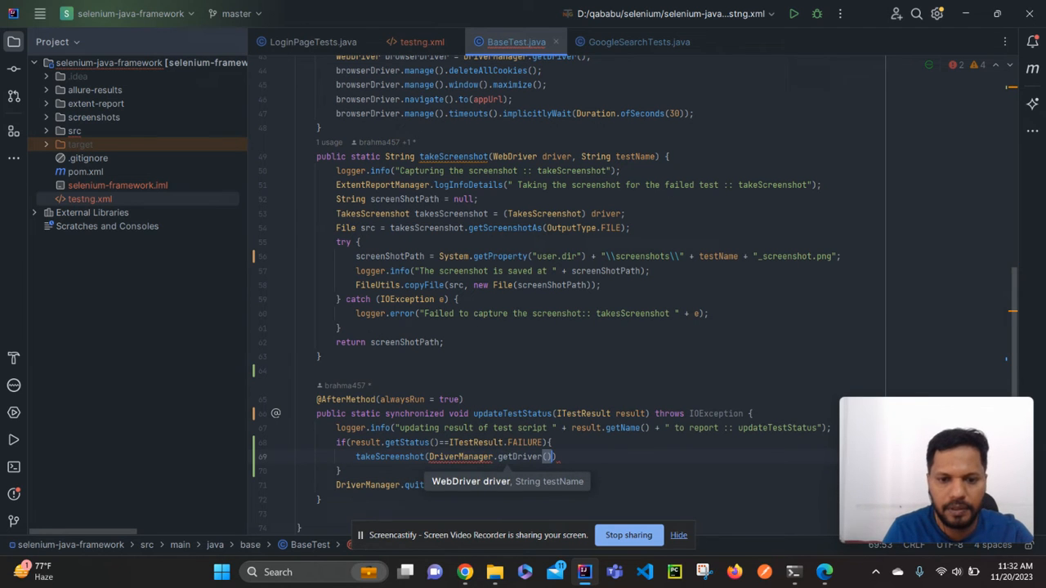
type(",")
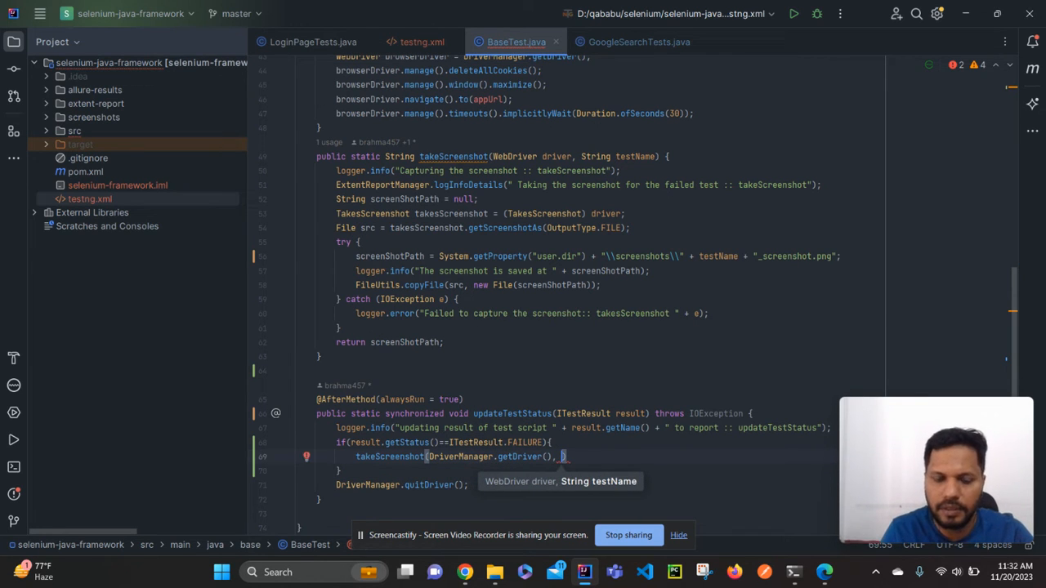
type("result.getName(")
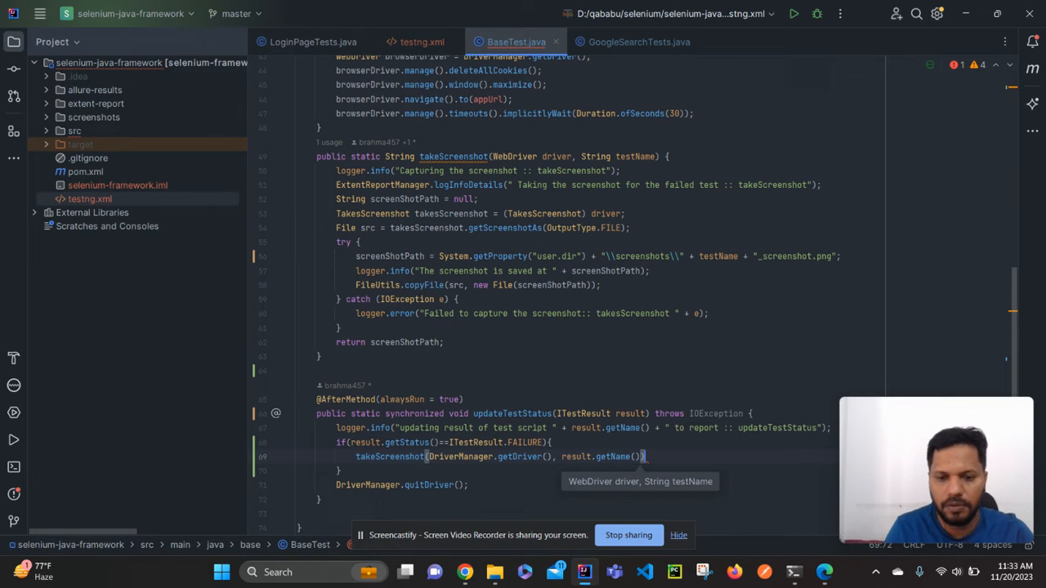
type(";")
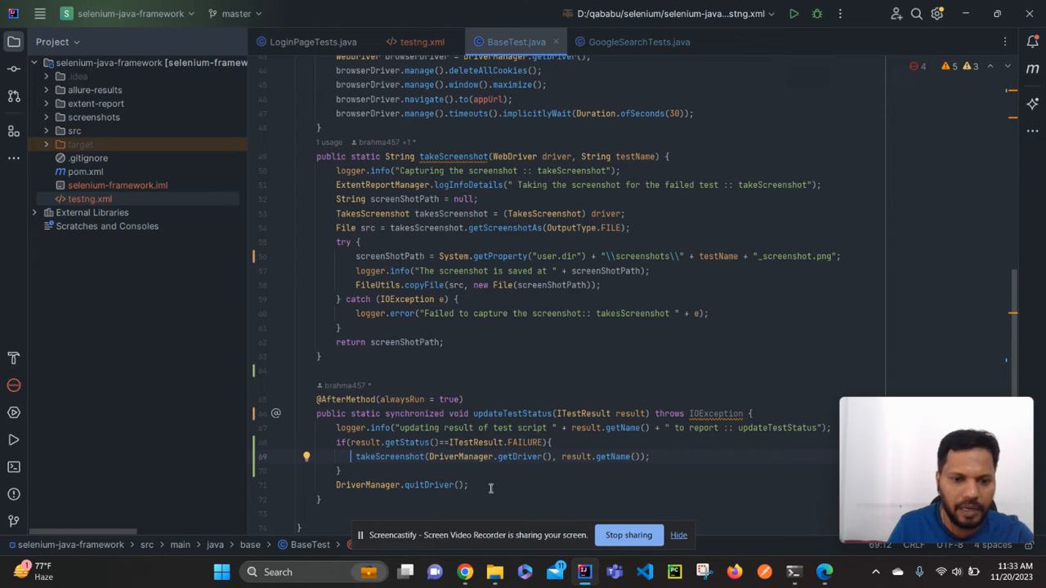
type("String")
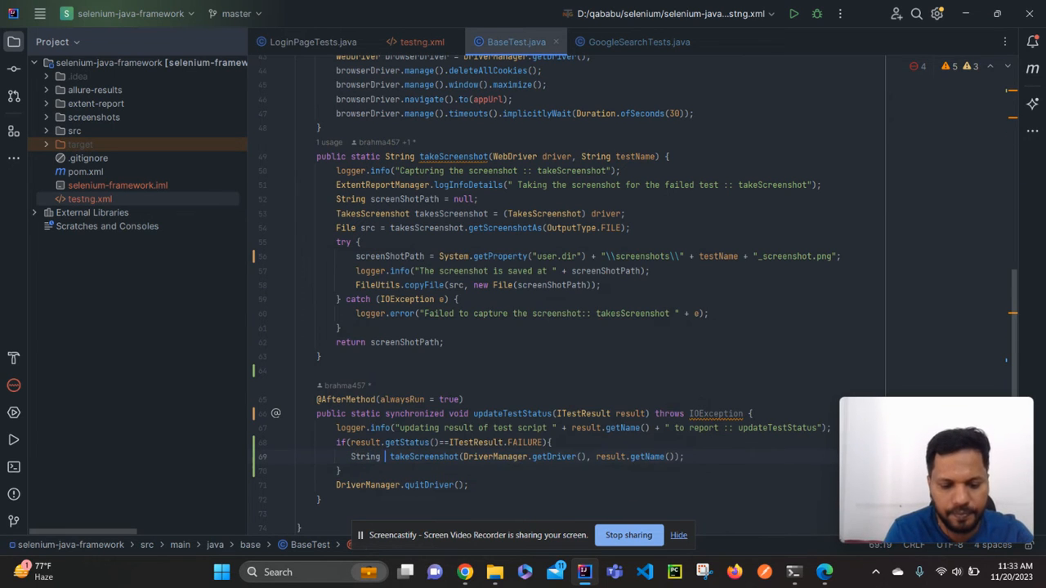
type("path =")
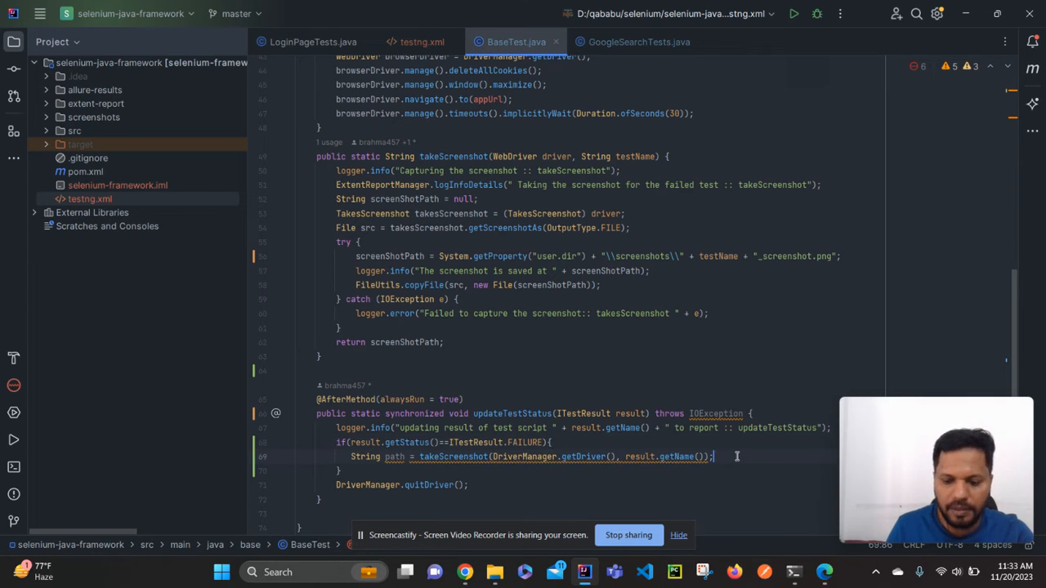
Start an Allure.addAttachment("Page Screenshot", ...) call on the line after the screenshot capture
type("A")
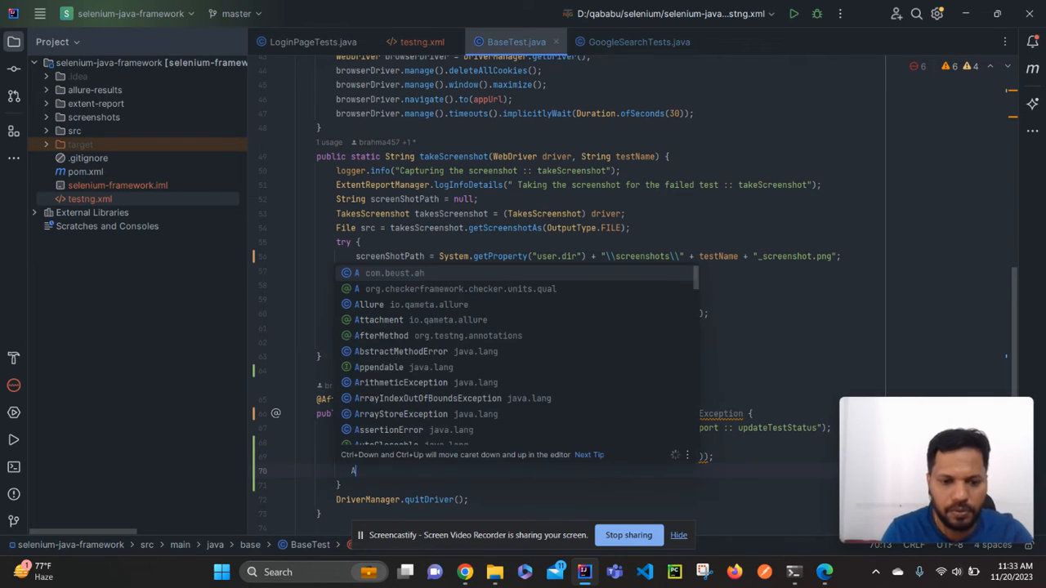
type("Allure")
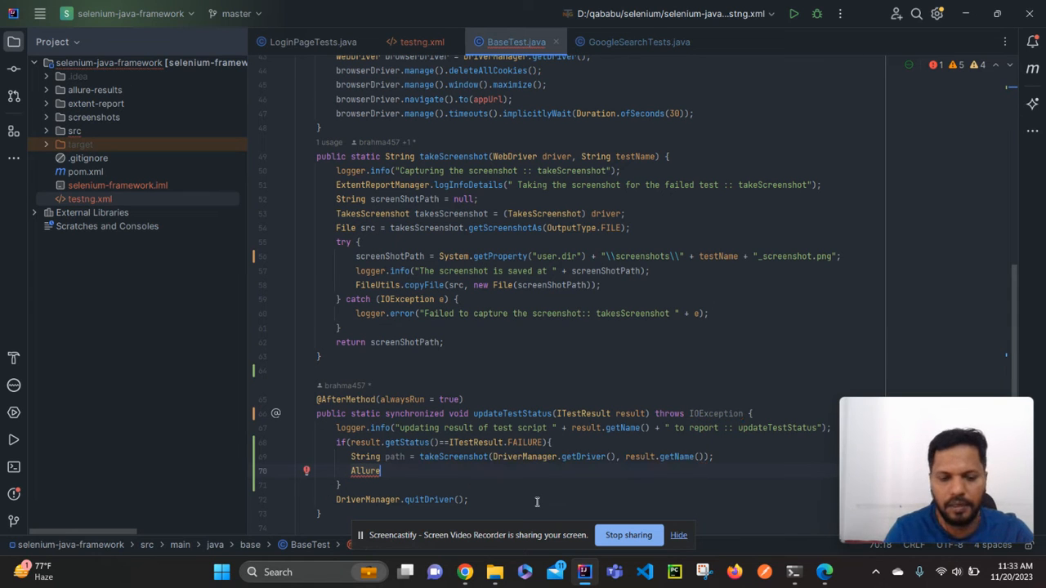
type(".")
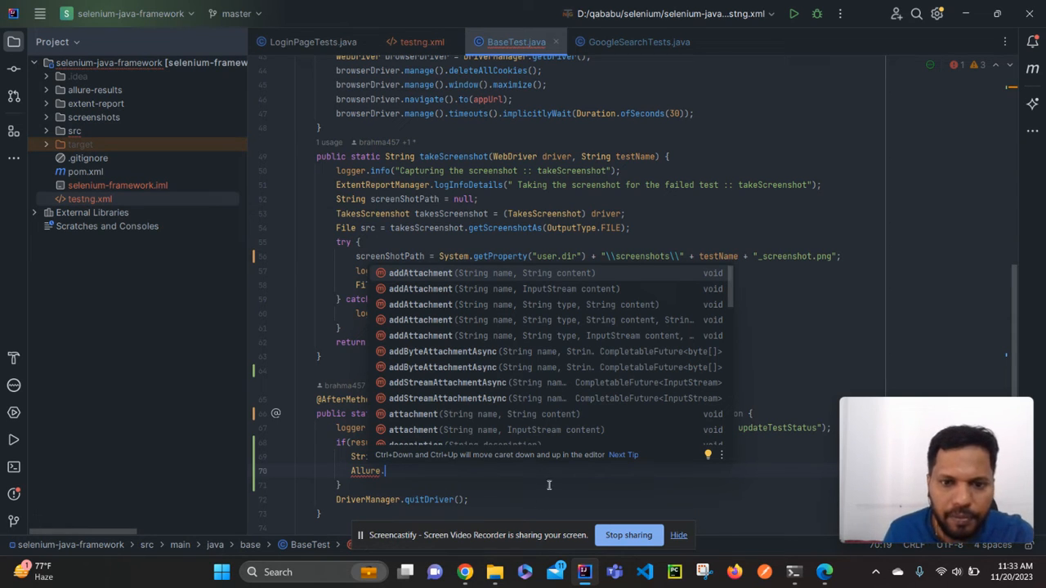
mouse_move(522, 289)
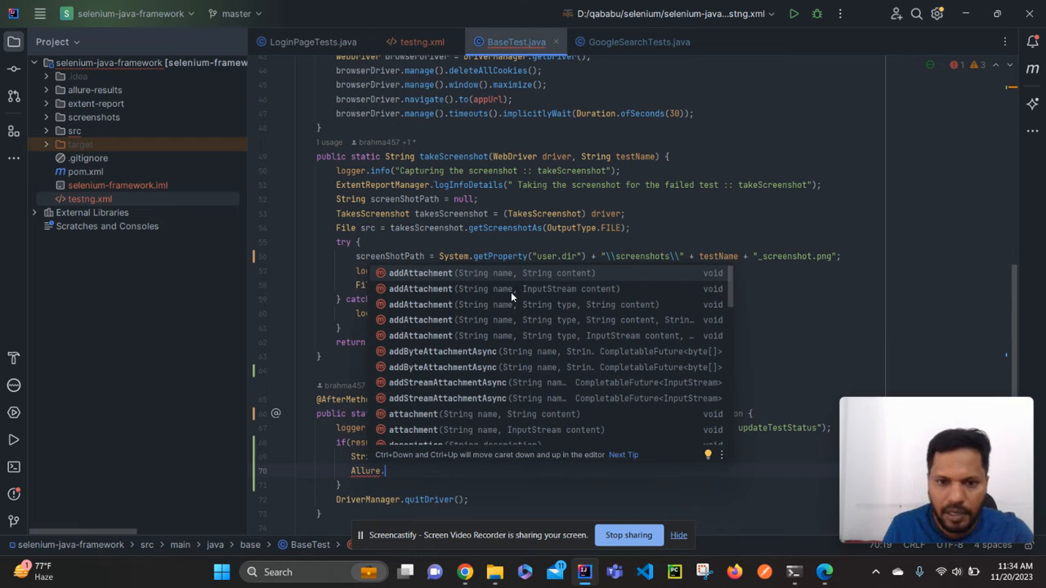
mouse_move(560, 297)
type("addAttachment(\"\");")
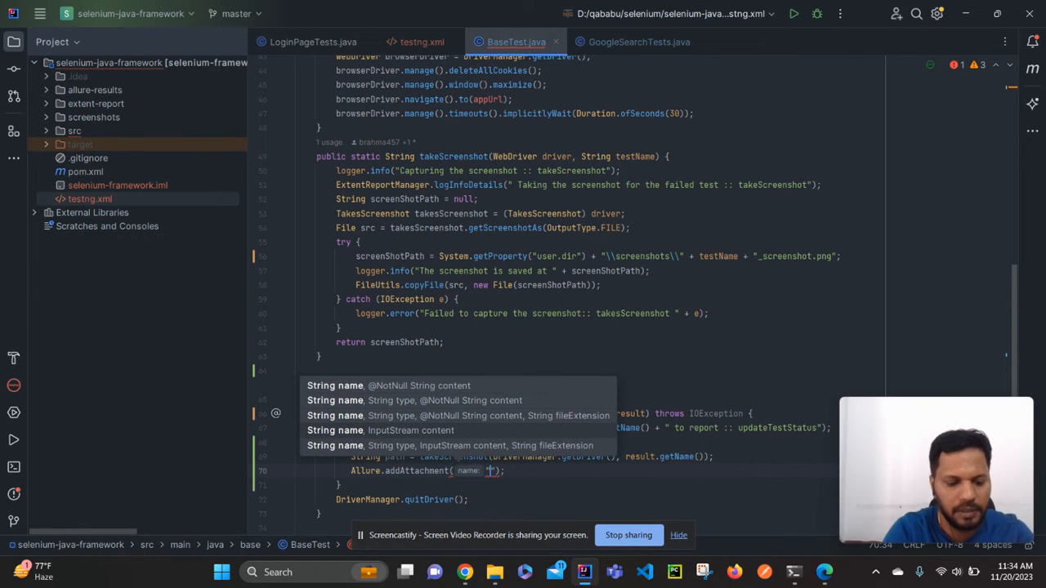
type("Screenshot")
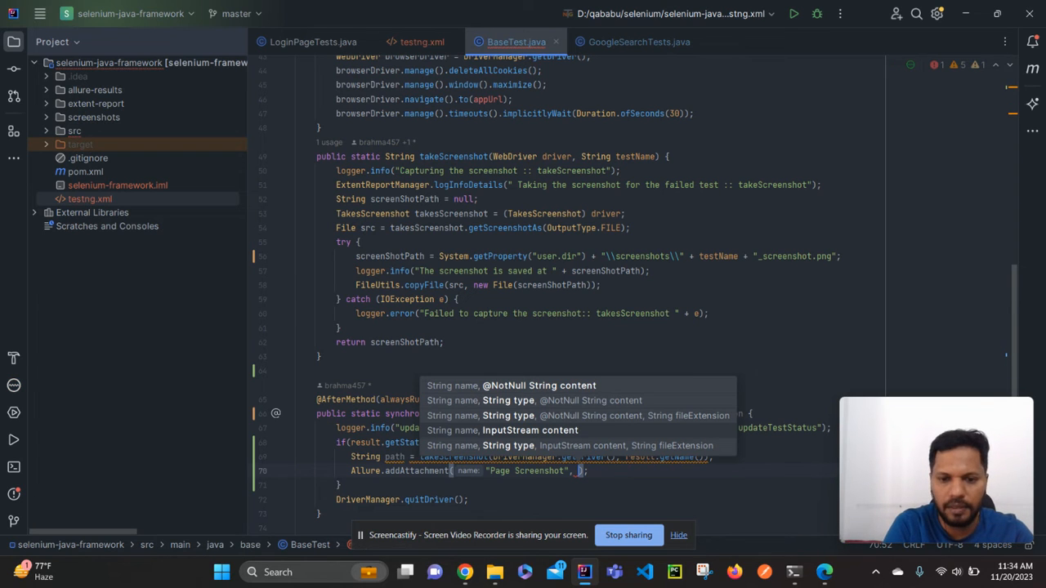
type("path")
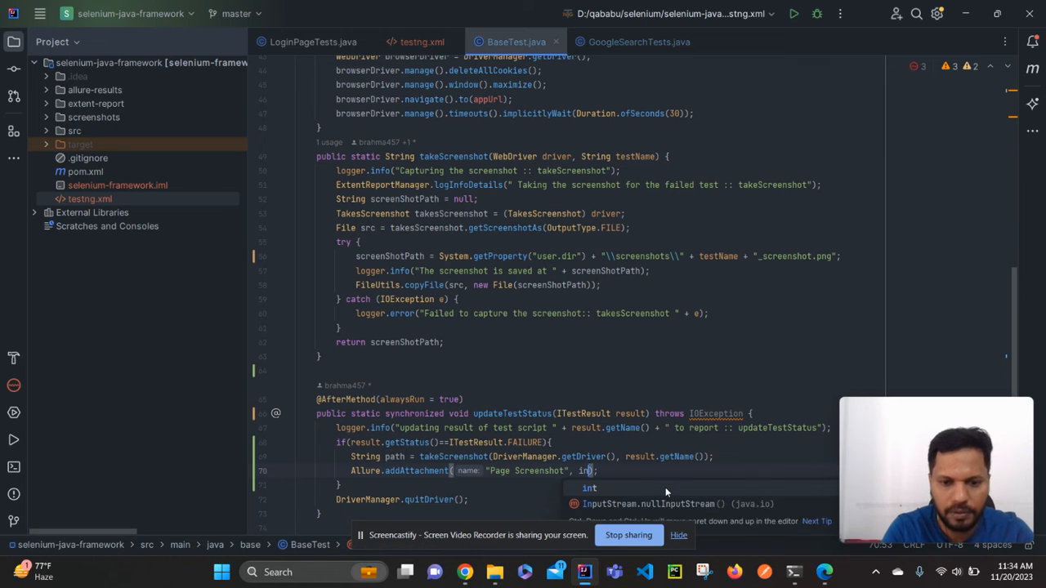
Pass FileUtils.openInputStream() as the Page Screenshot attachment's content argument
scroll("down", 3)
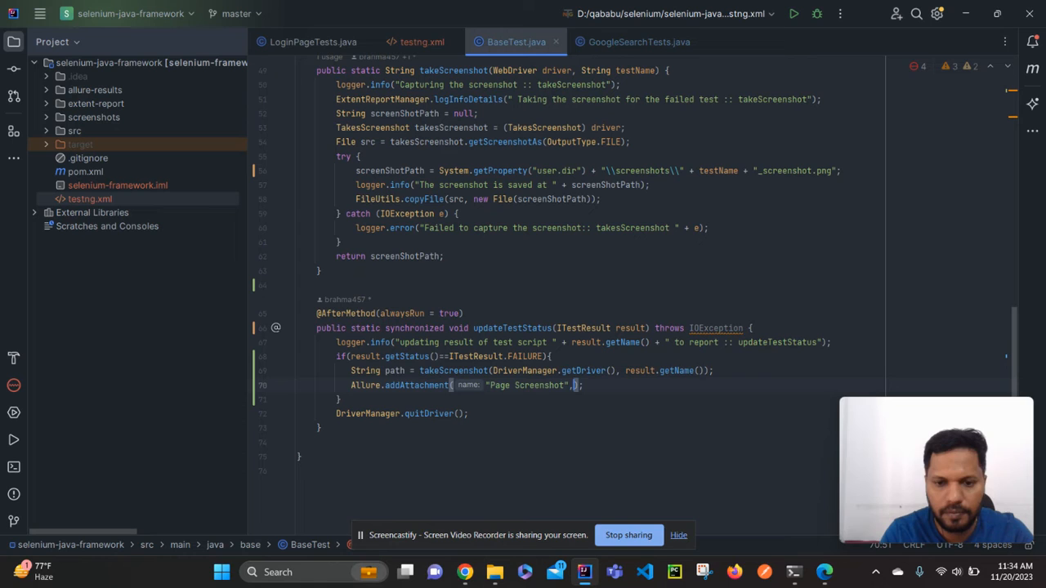
type("op")
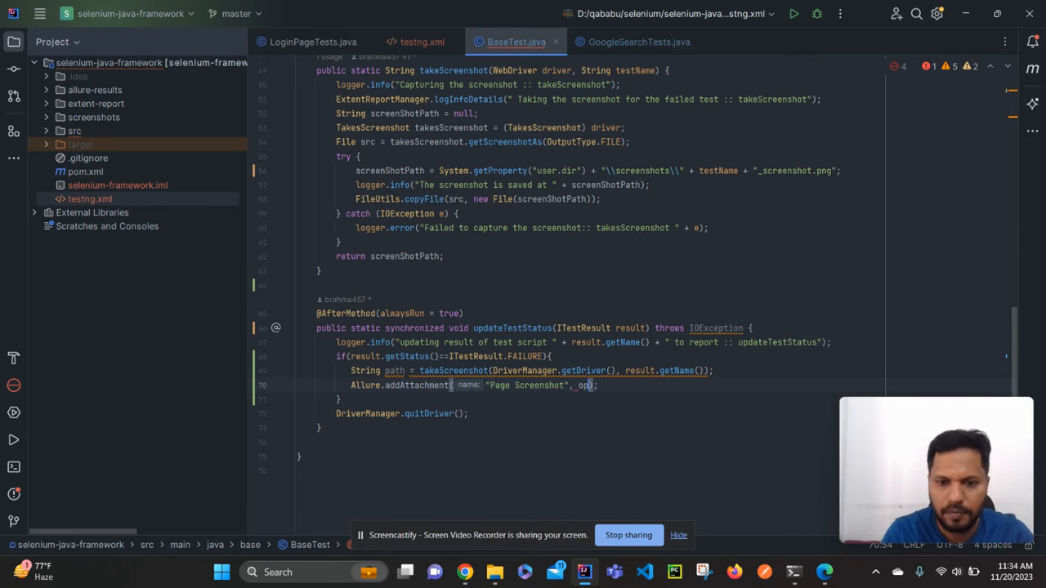
type("A")
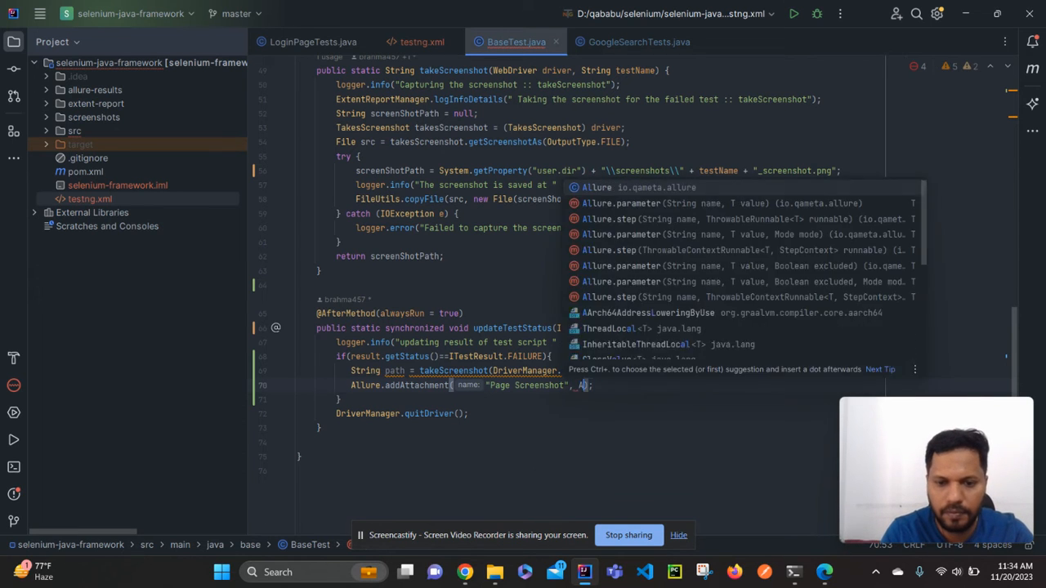
type("ll")
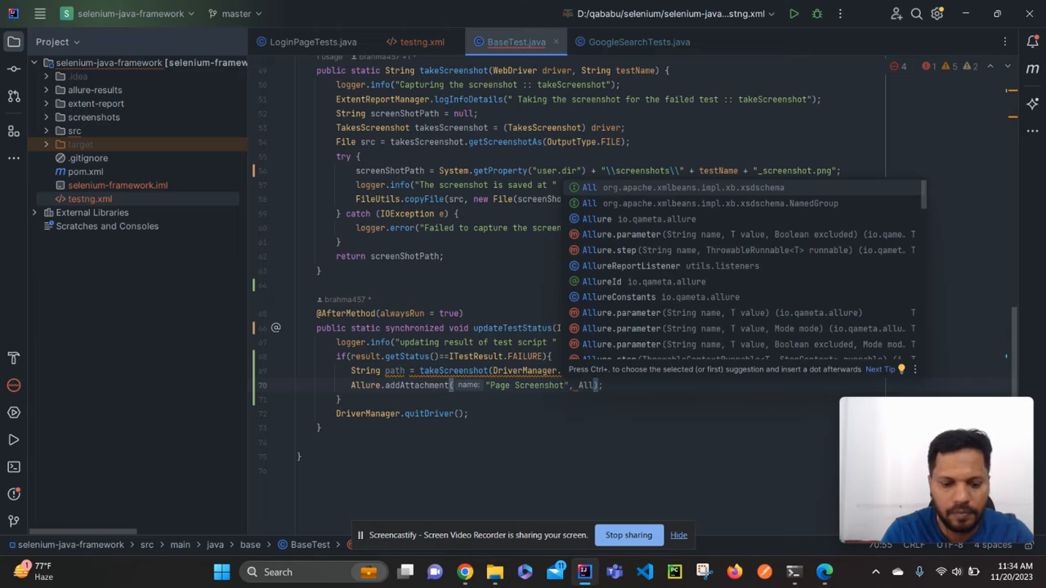
type("Allure")
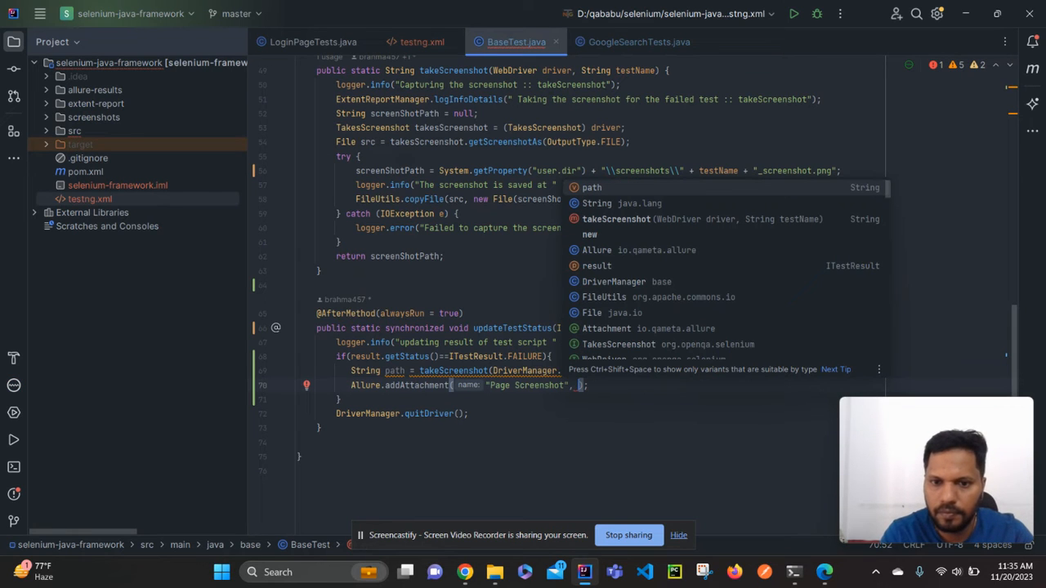
mouse_move(679, 390)
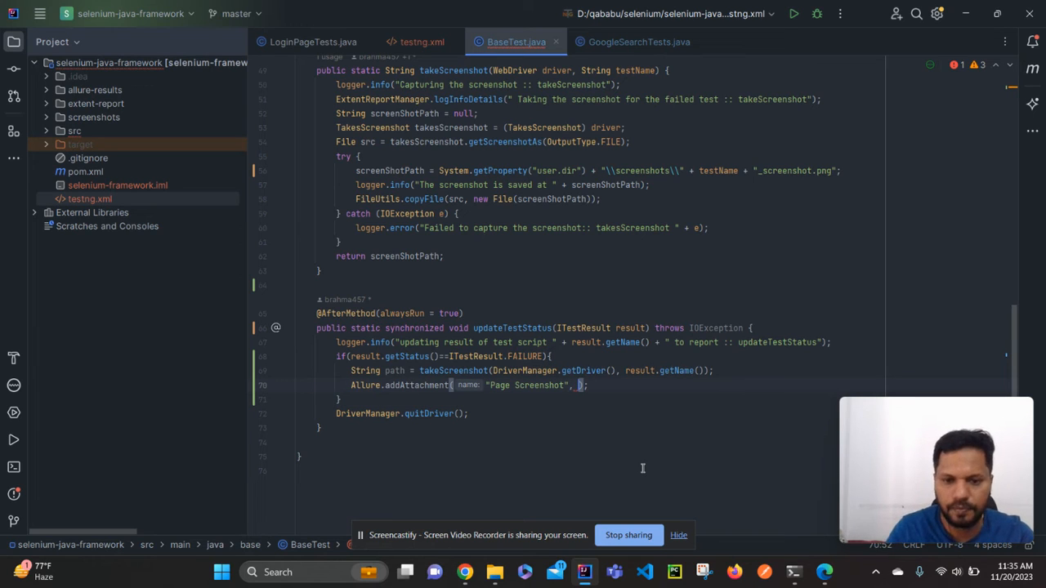
type("o")
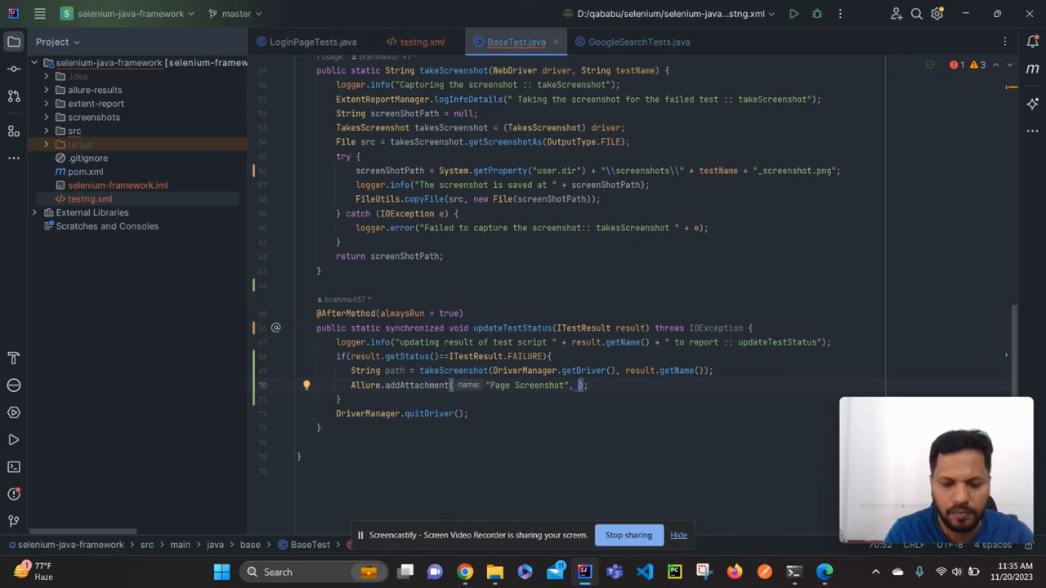
type("In")
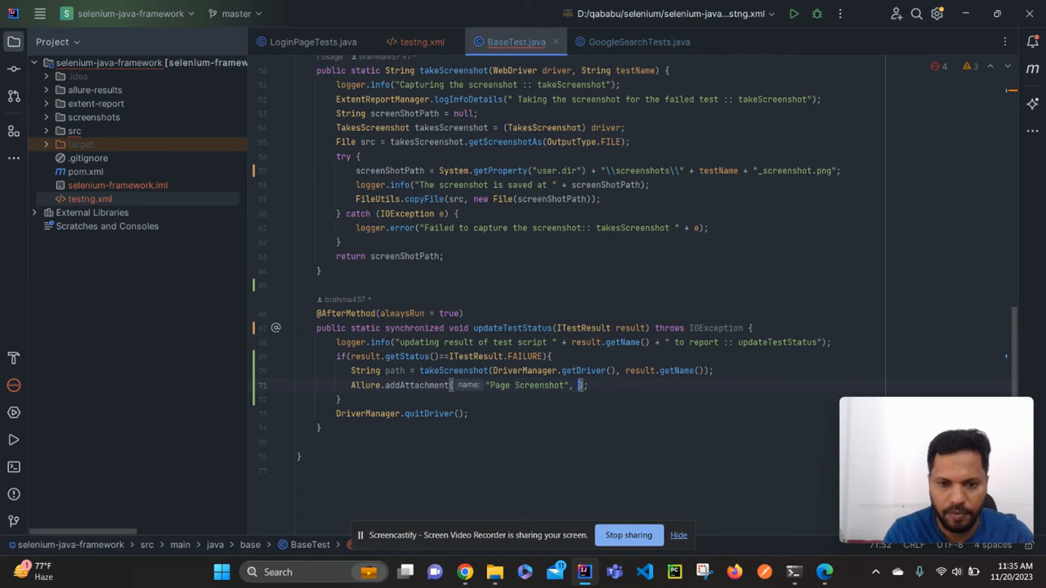
type("File")
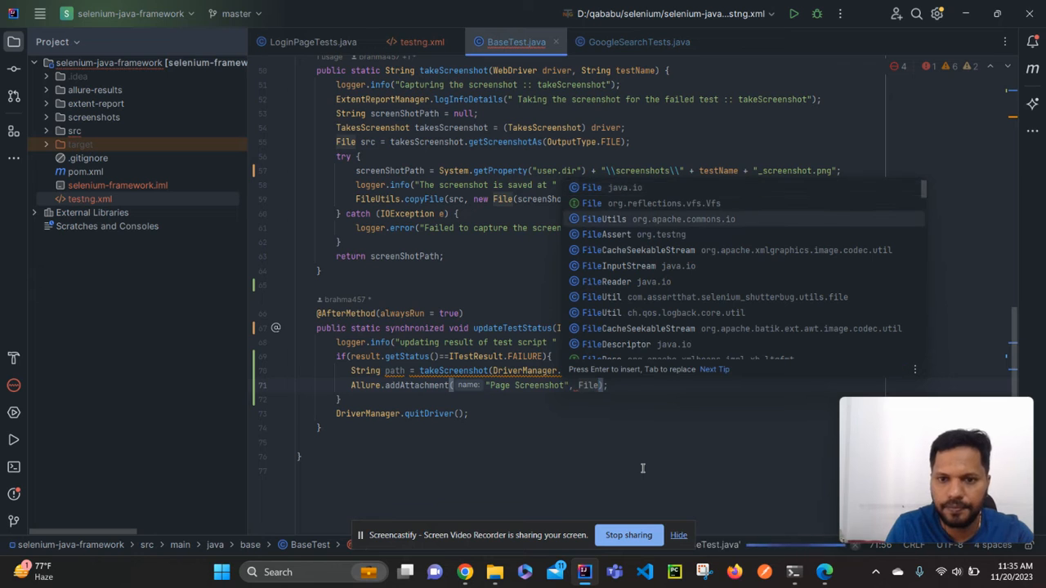
type("FileUtils.o")
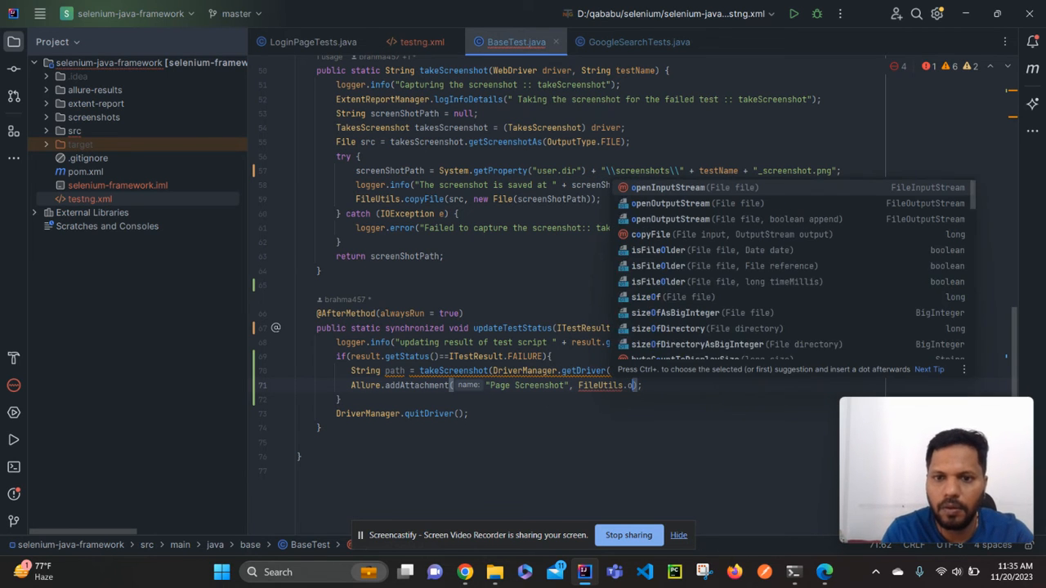
type("p")
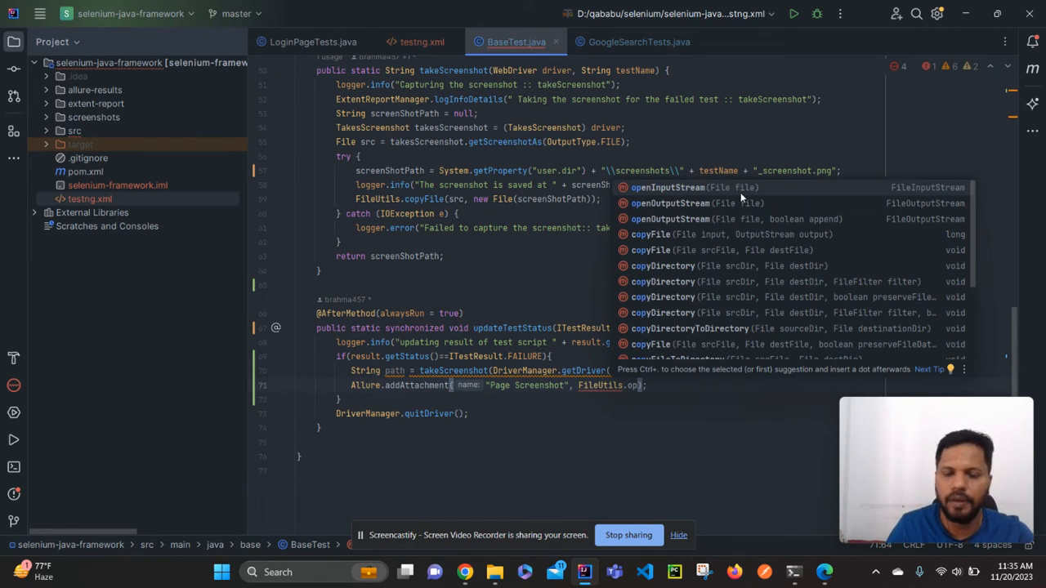
left_click(666, 187)
type("return src;")
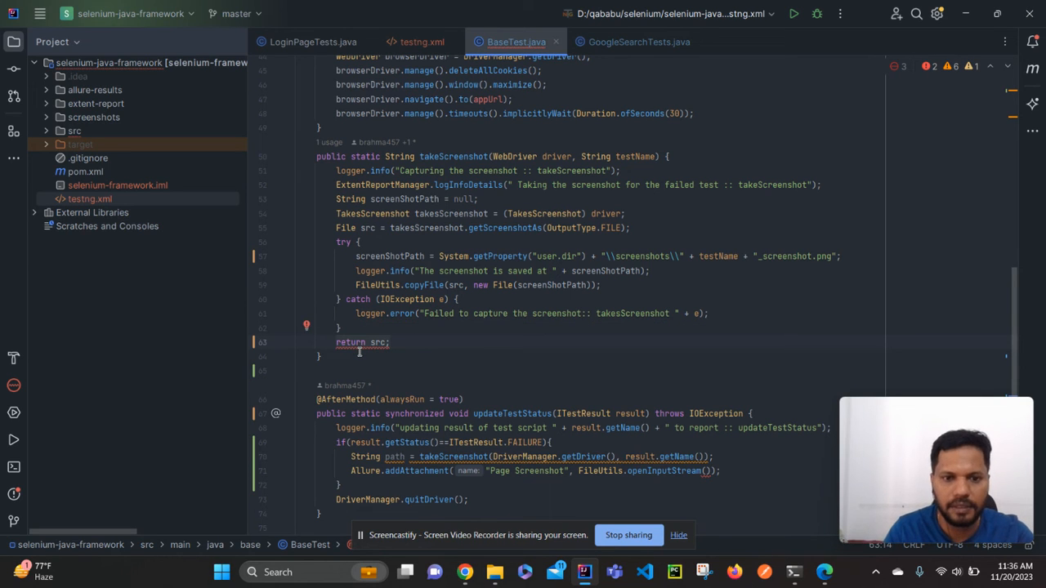
Make takeScreenshot return File, storing it in File screenshot passed to openInputStream
left_click(360, 342)
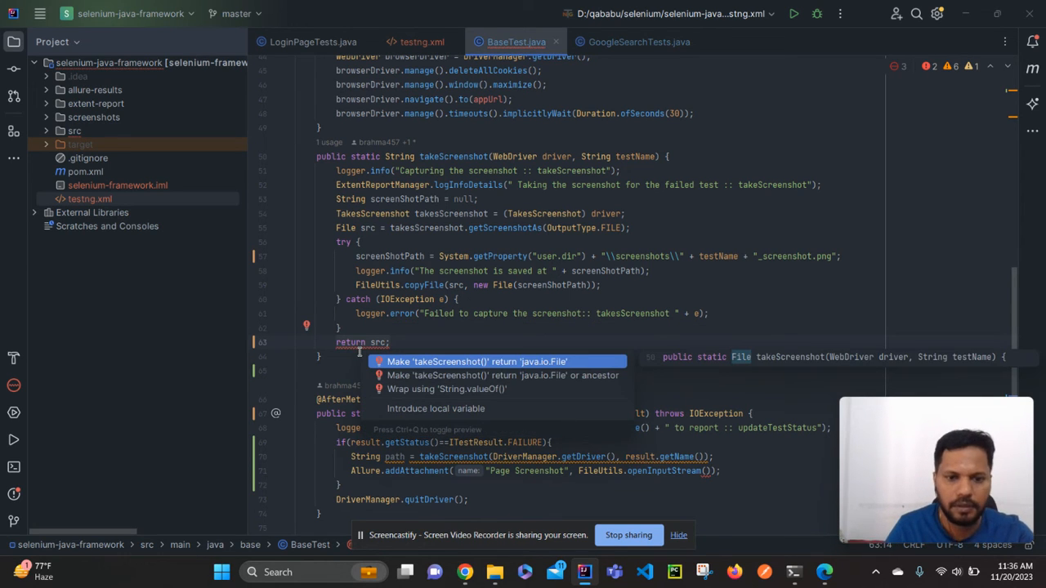
left_click(487, 361)
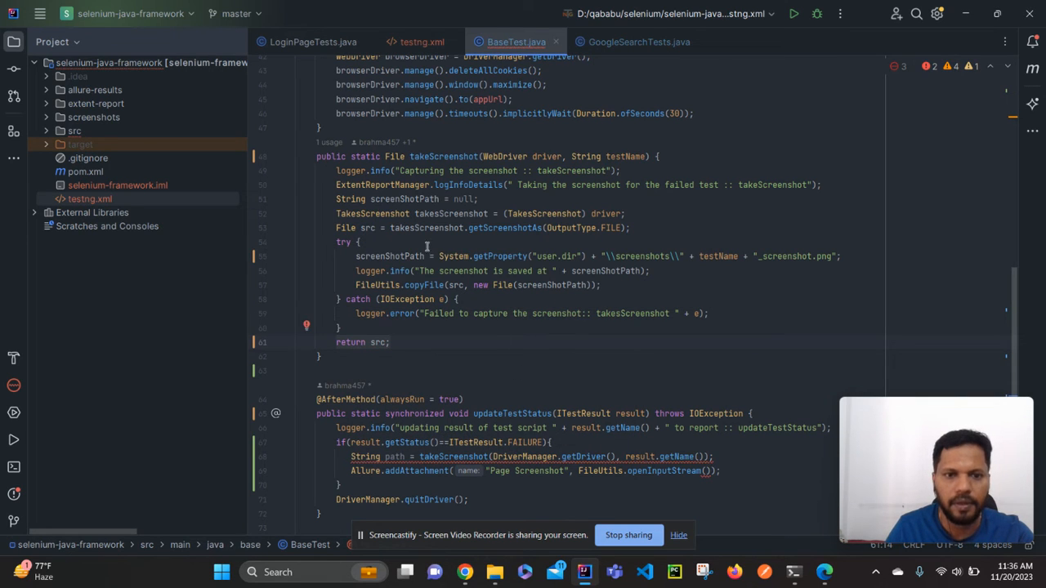
double_click(393, 156)
type("file")
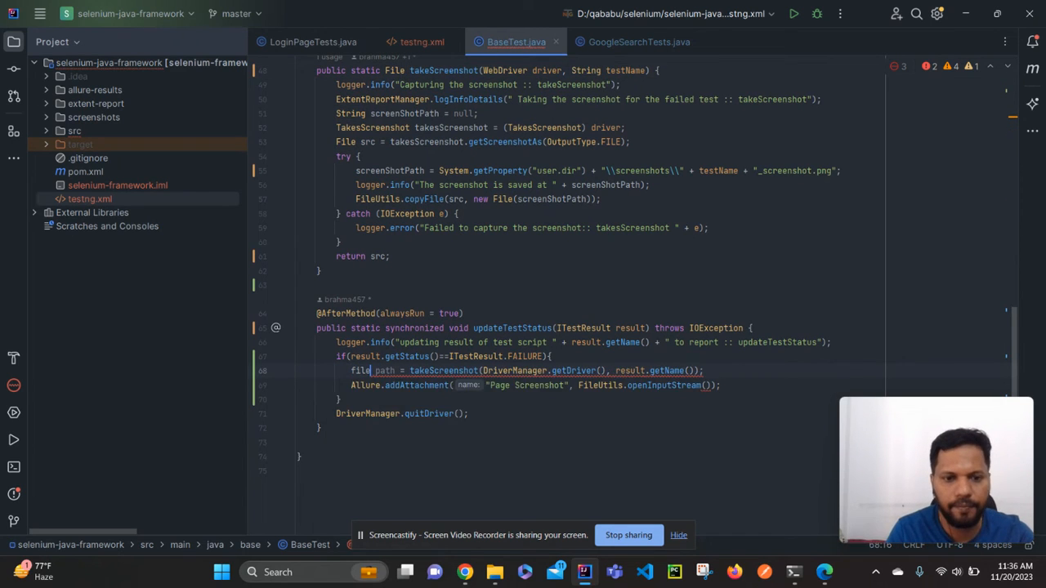
type("Fi")
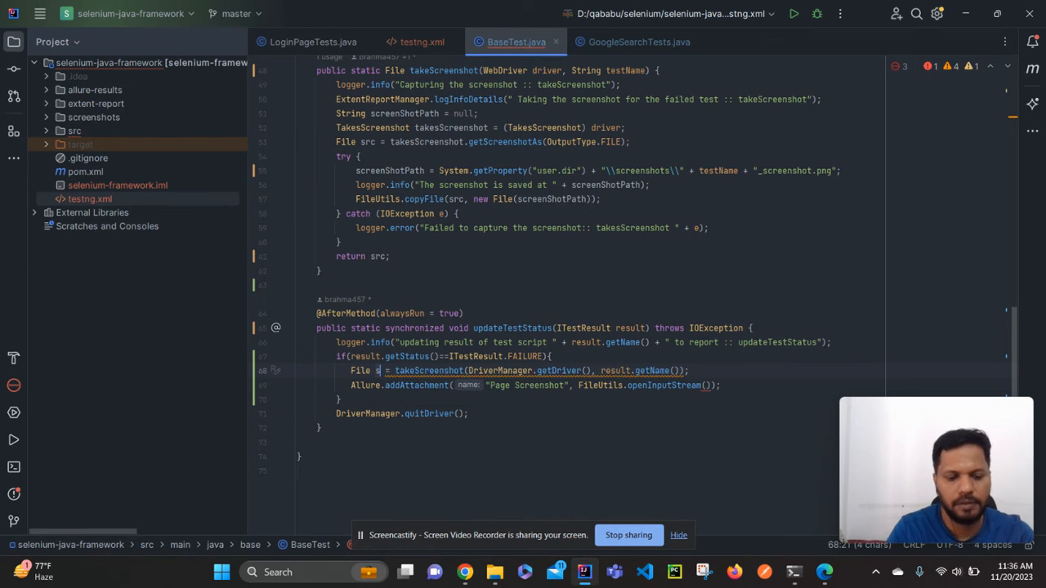
type("creenshot")
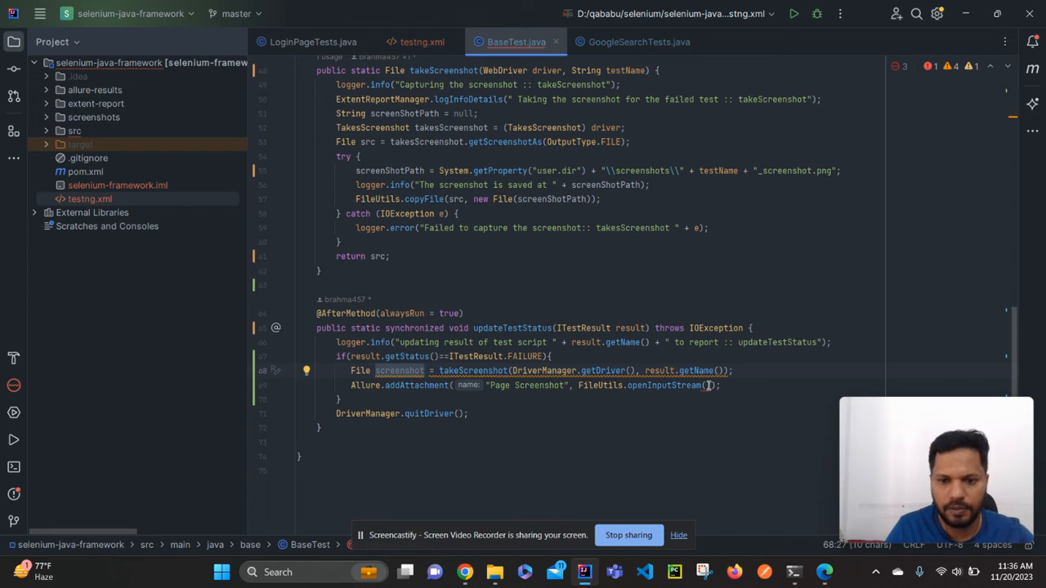
type("screenshot")
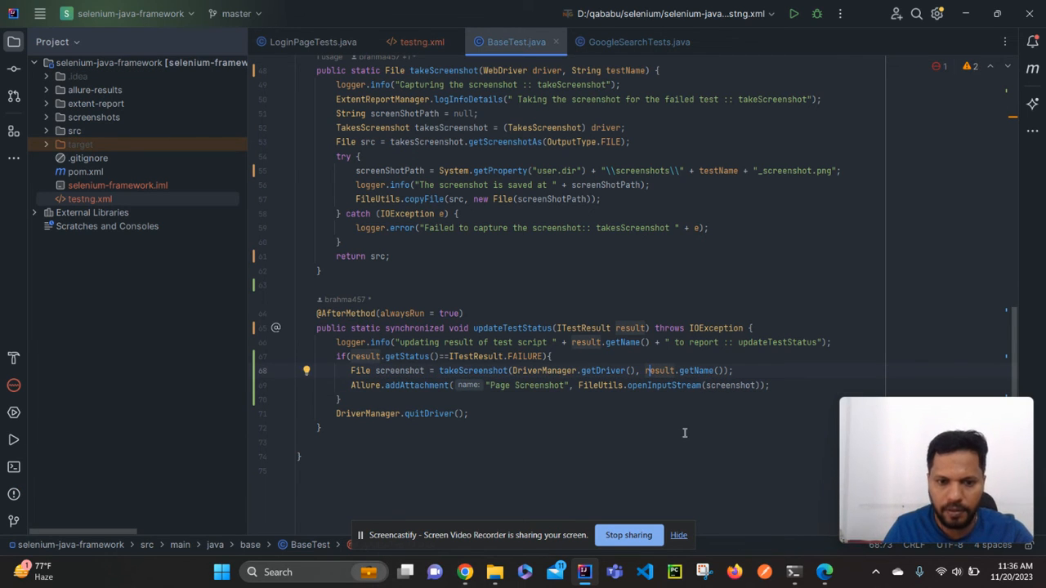
mouse_move(673, 425)
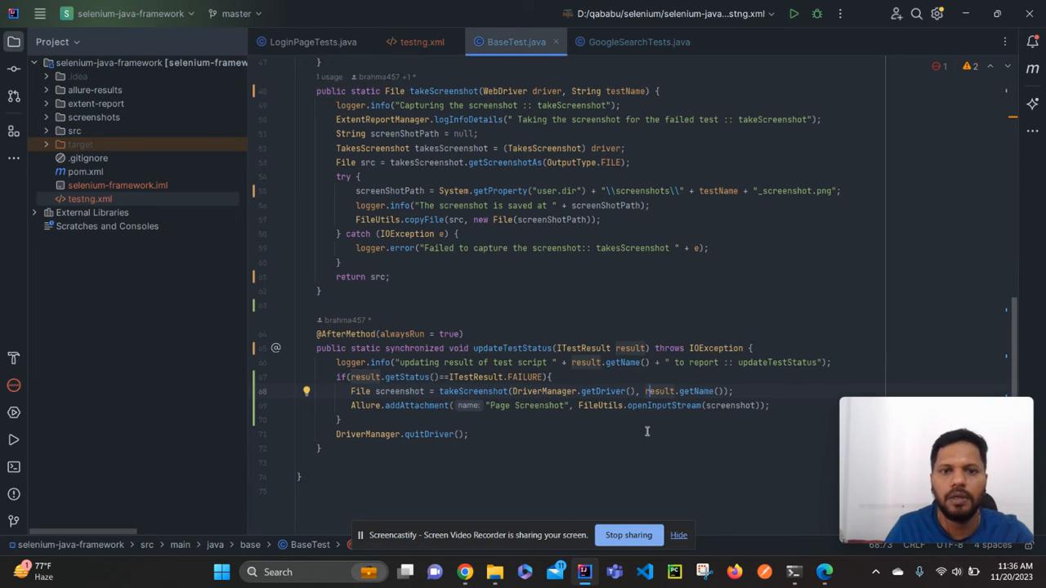
Run the testng.xml suite from the testng.xml editor's context menu
left_click(309, 41)
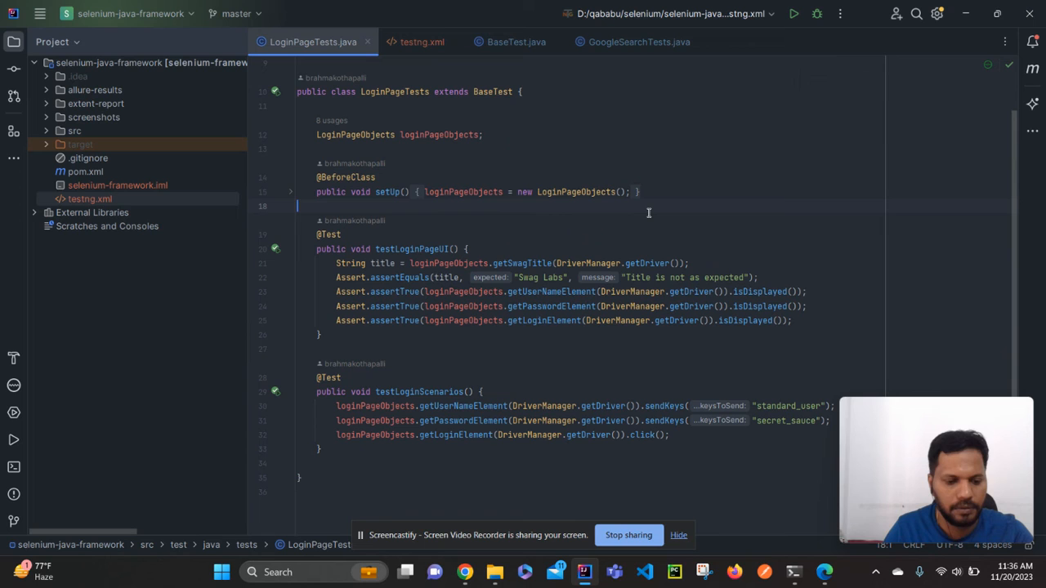
left_click(420, 42)
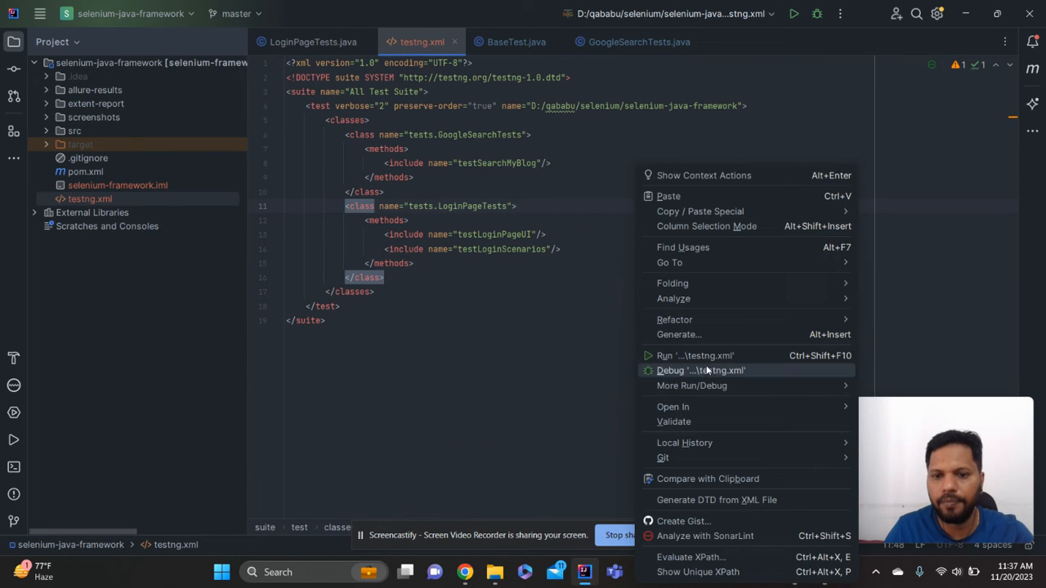
left_click(701, 370)
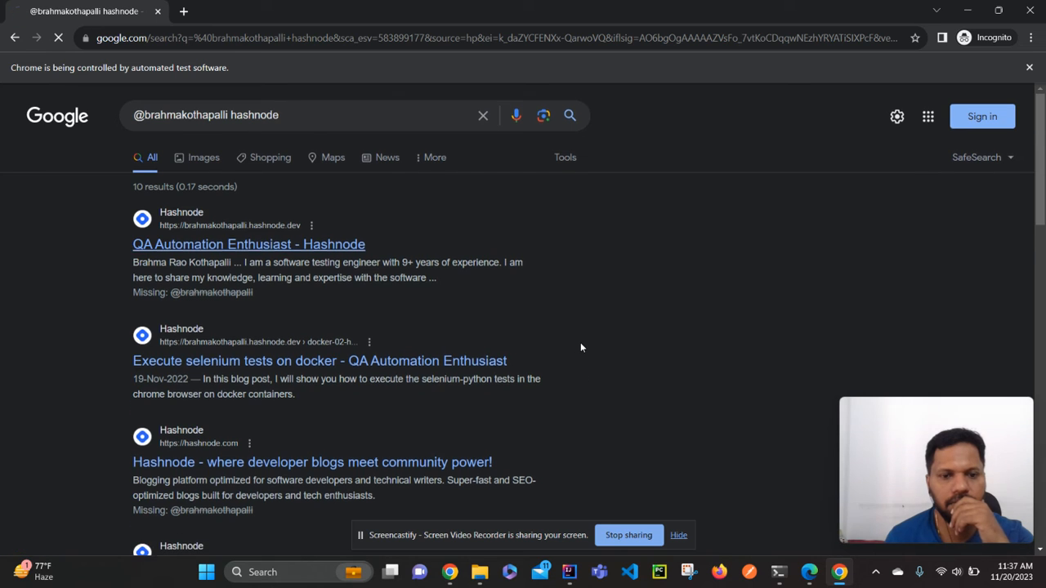
Let the hashnode blog search test finish, then bring up the selenium-java-framework folder in File Explorer
left_click(248, 243)
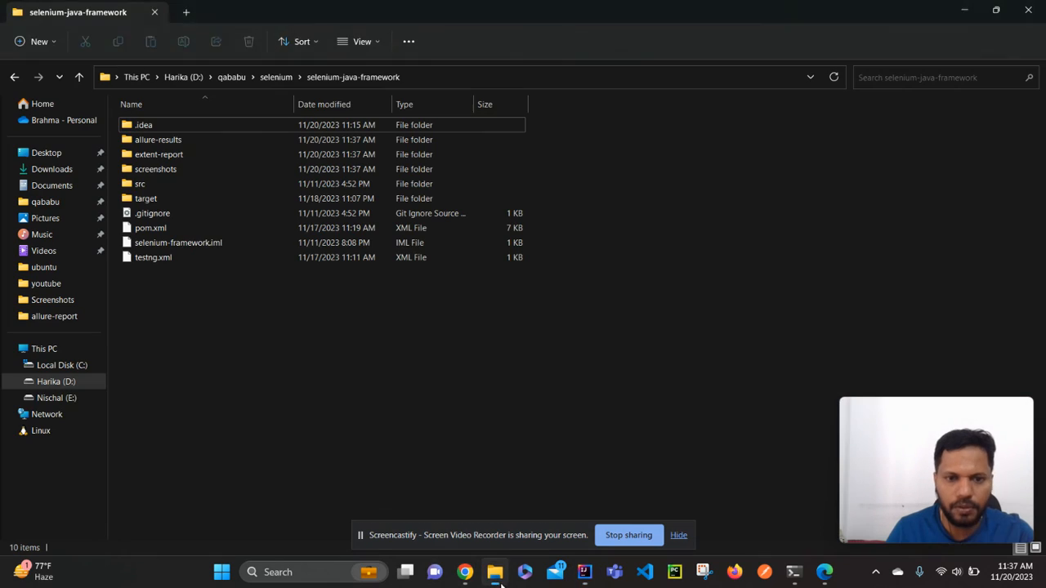
Run allure serve allure-results in PowerShell from the project folder
left_click(144, 124)
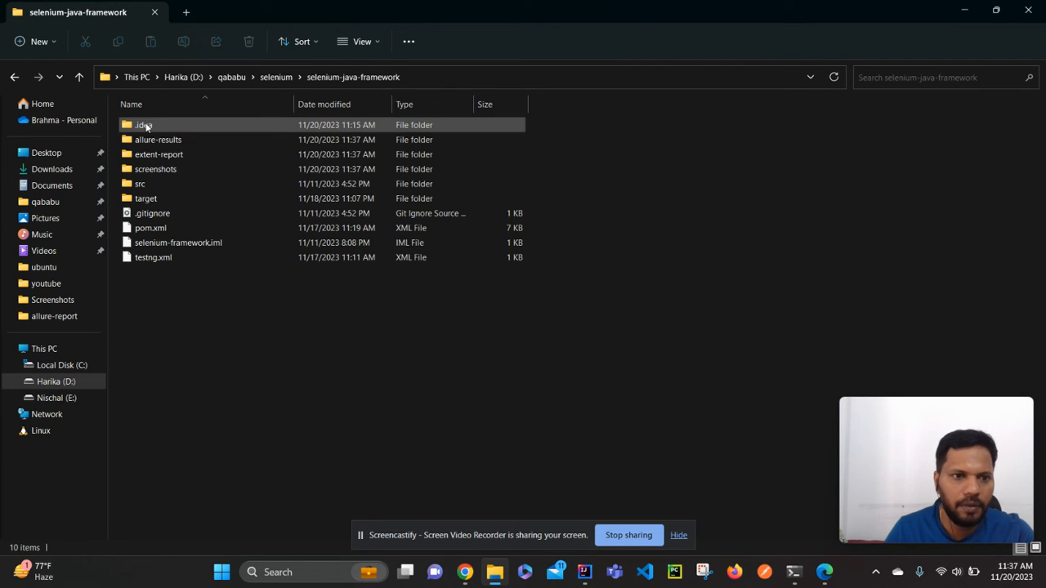
left_click(158, 139)
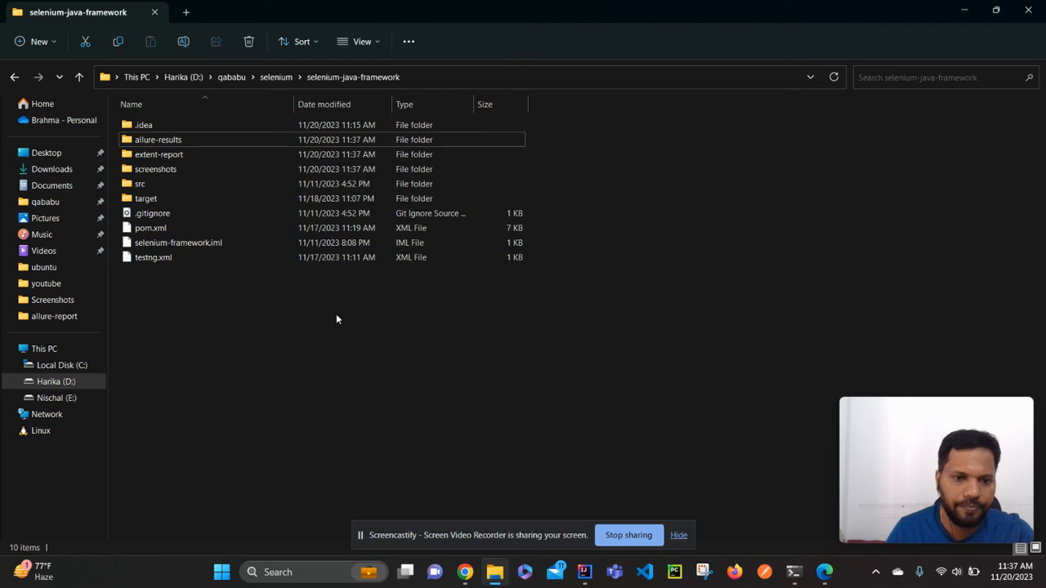
mouse_move(614, 394)
type("a")
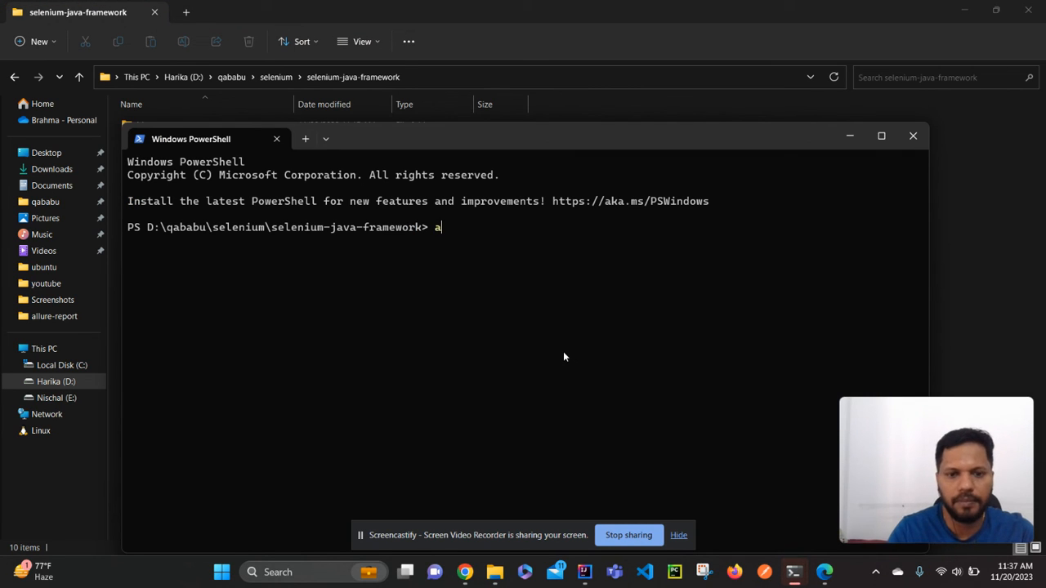
type("llure s")
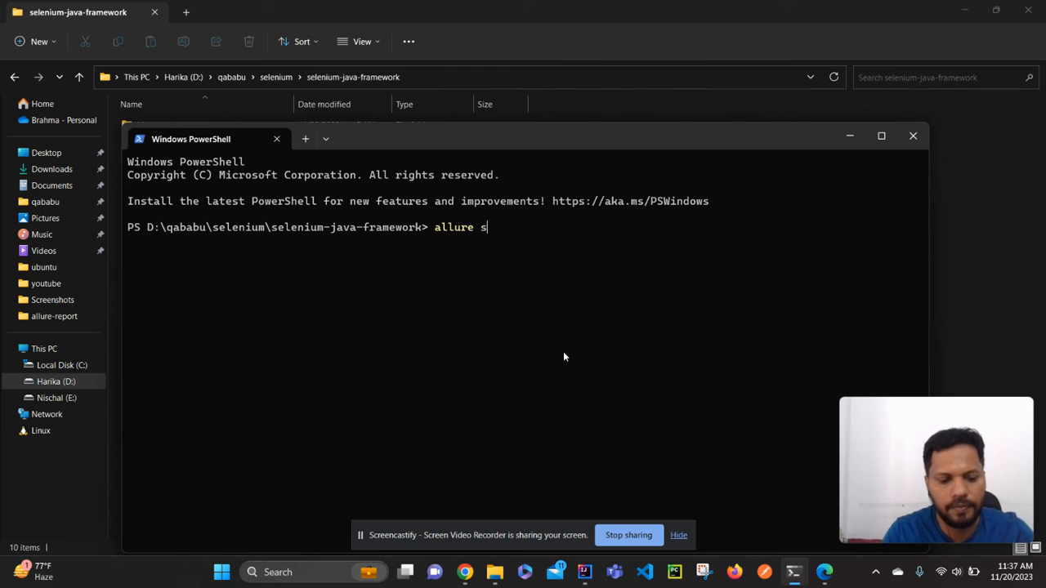
type("erve all")
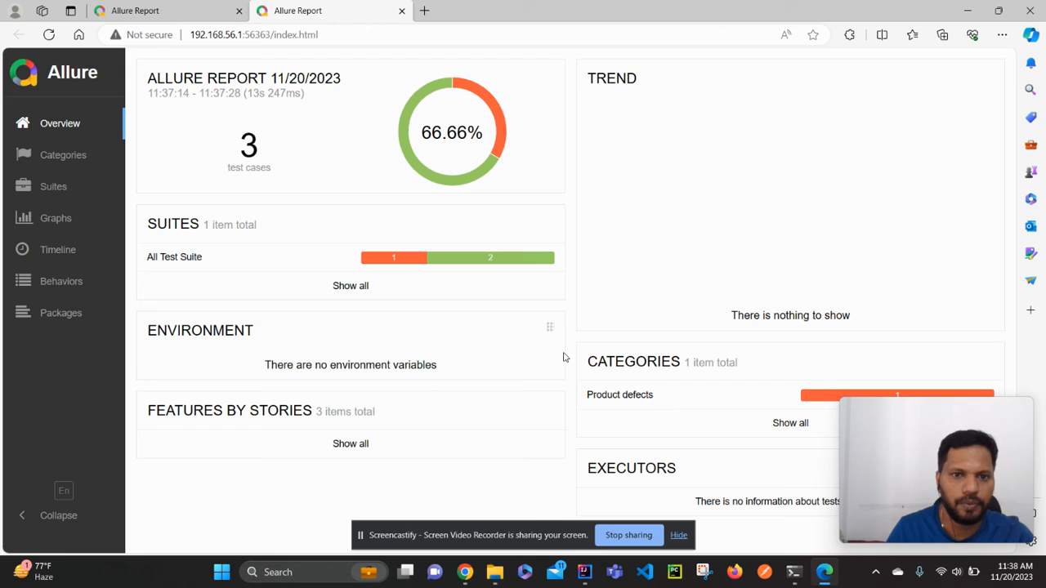
Under Suites, open testSearchMyBlog, expand Tear down > updateTestStatus, and preview the Page Screenshot
left_click(52, 186)
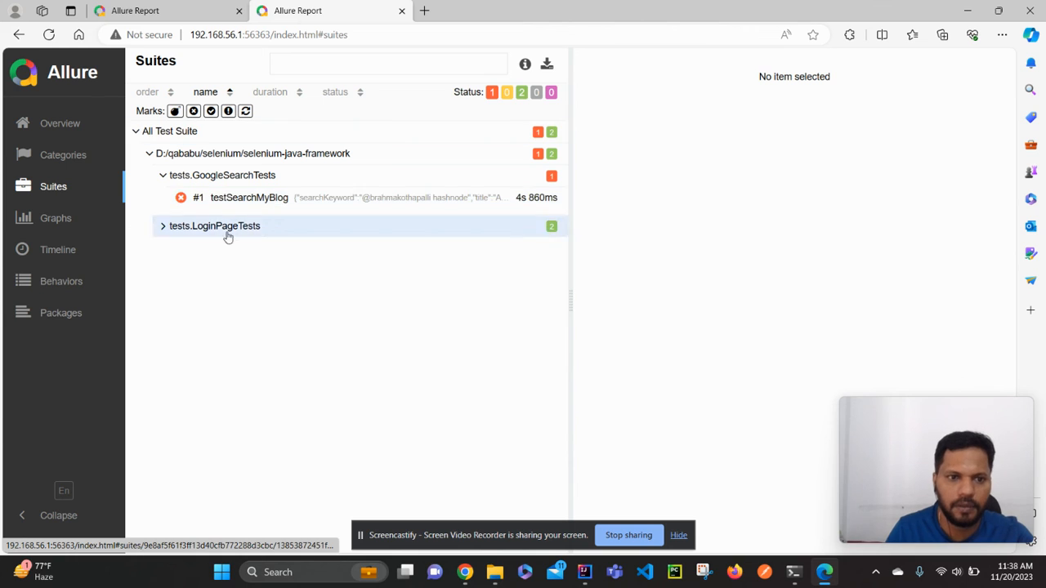
left_click(249, 197)
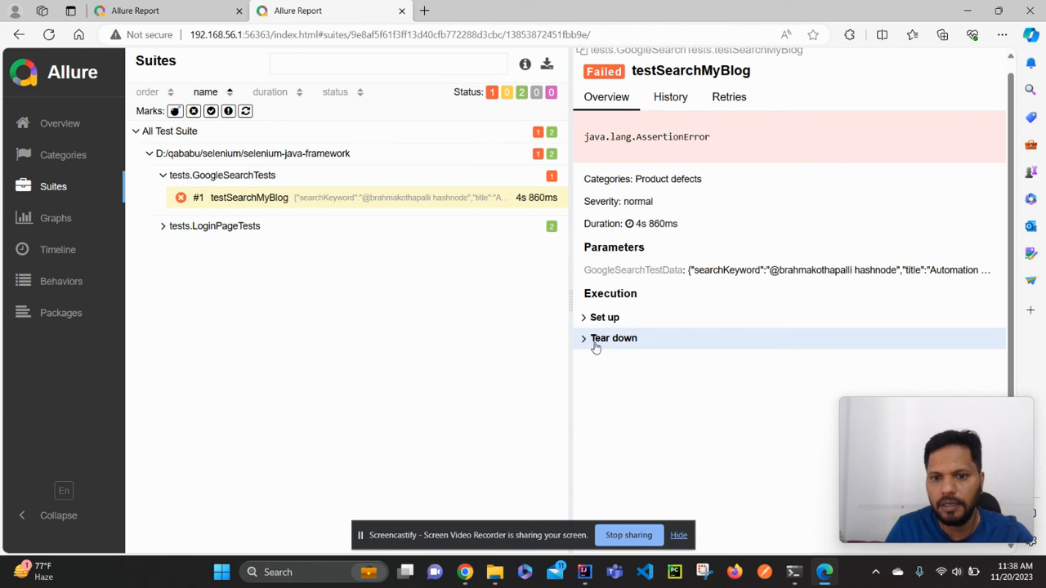
left_click(613, 338)
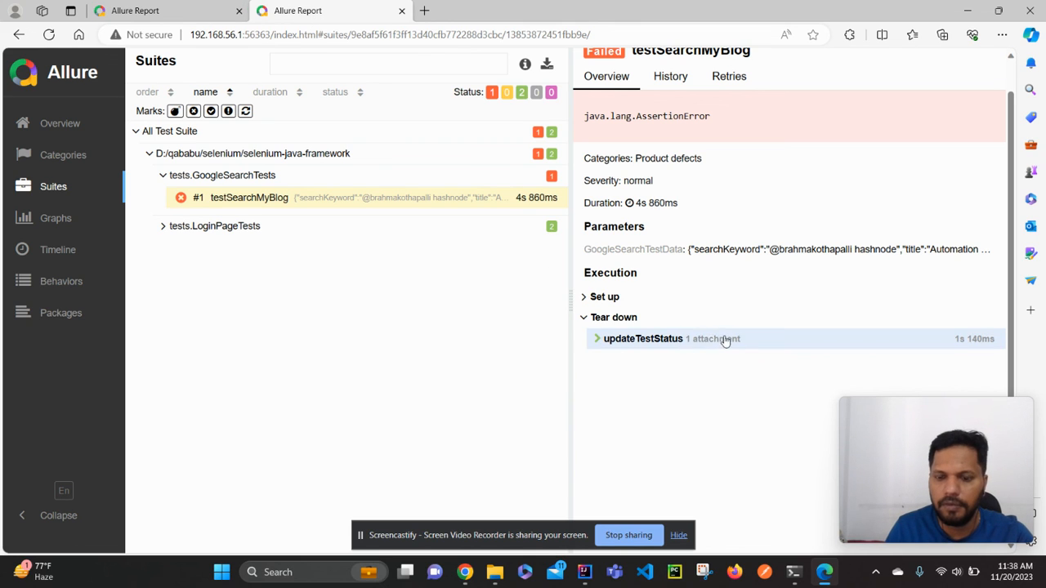
left_click(643, 338)
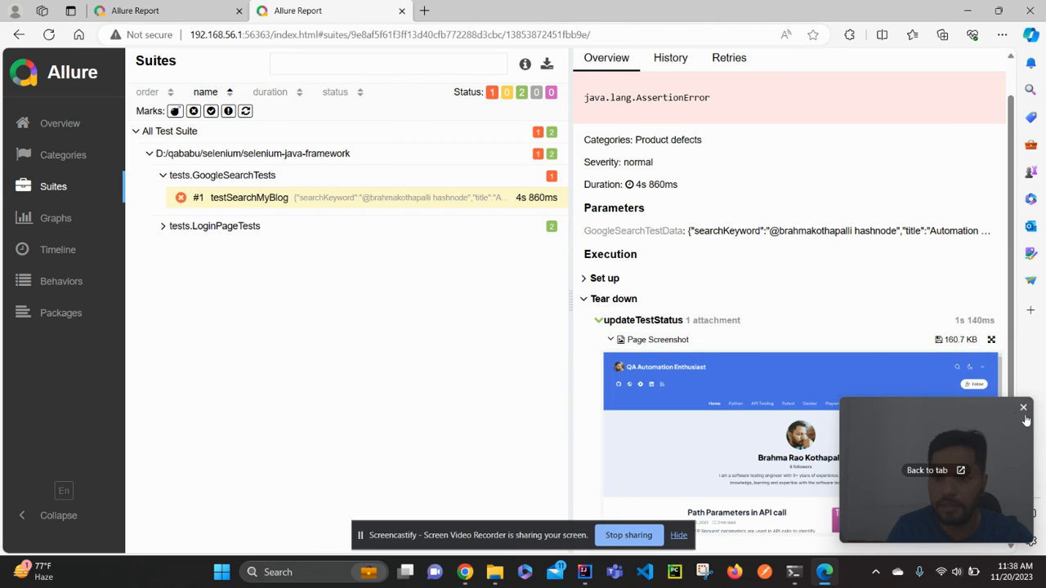
left_click(1022, 407)
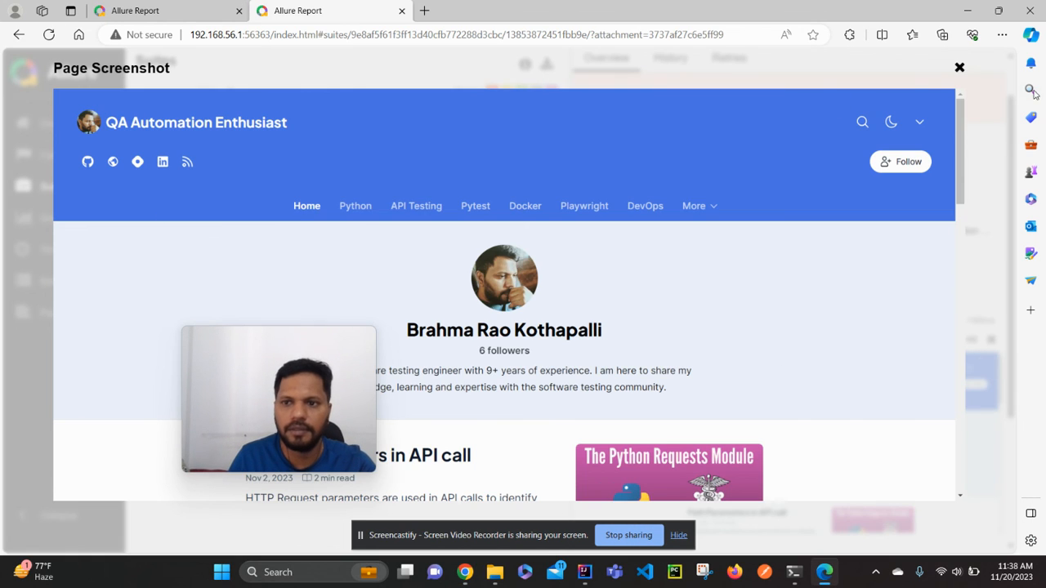
left_click(960, 67)
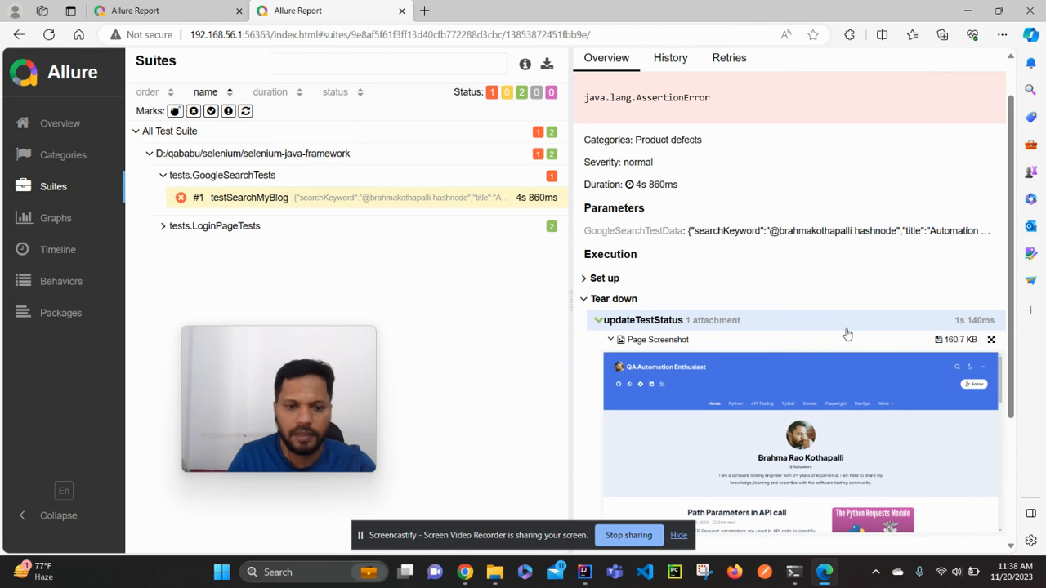